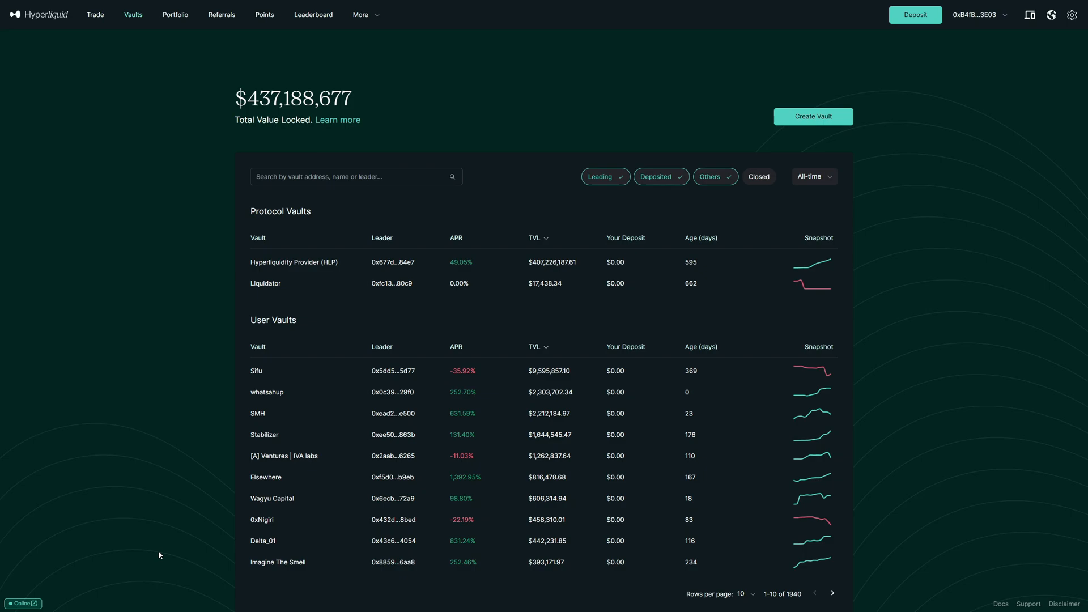
{"action": "mouse_move", "coordinate": [130, 582]}
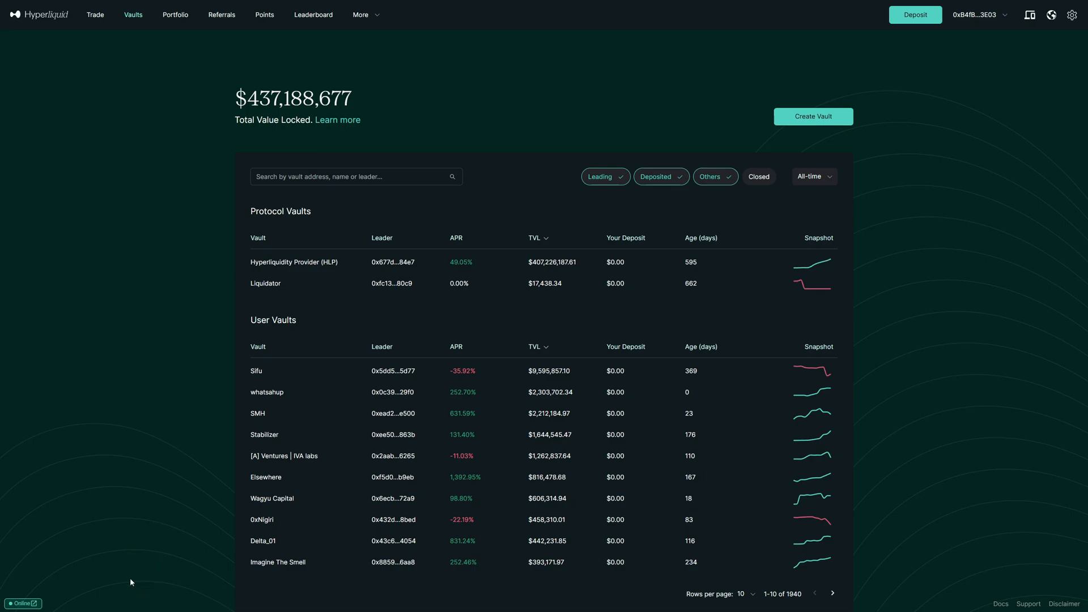
{"action": "mouse_move", "coordinate": [136, 535]}
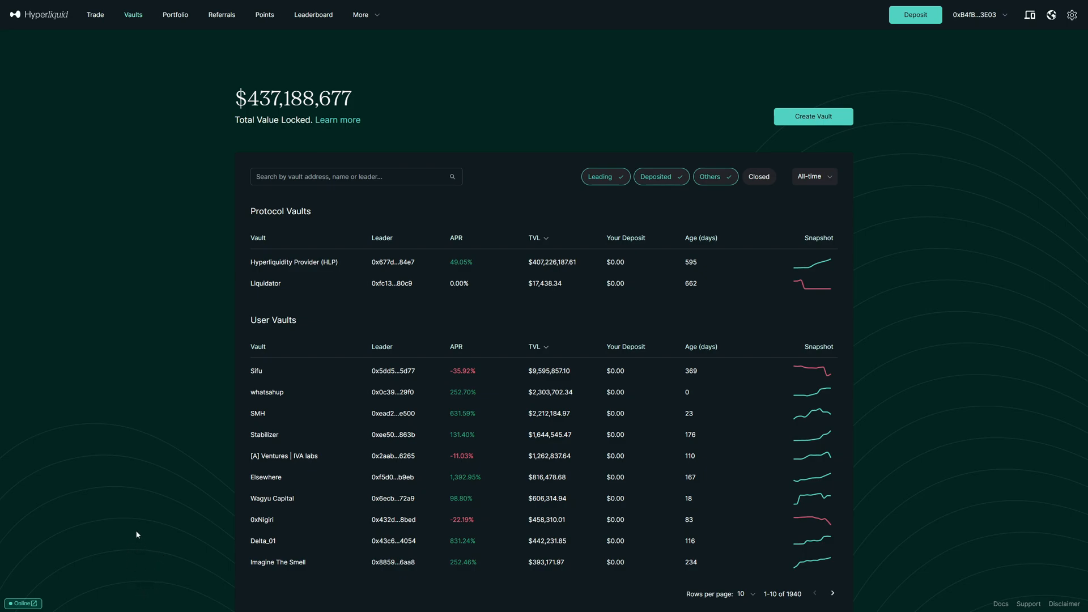
{"action": "mouse_move", "coordinate": [161, 502]}
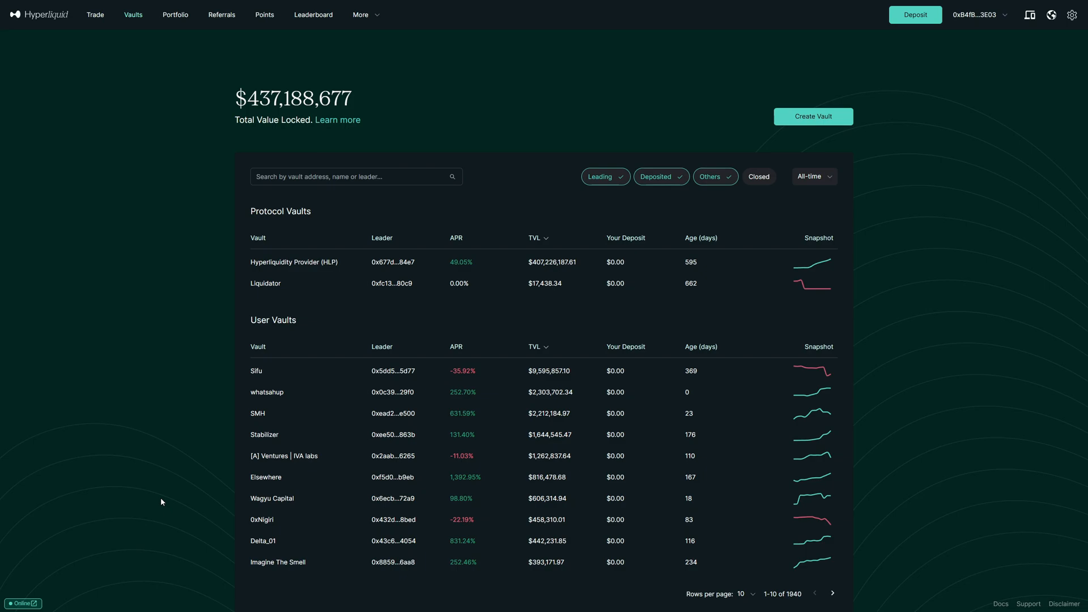
{"action": "mouse_move", "coordinate": [151, 514]}
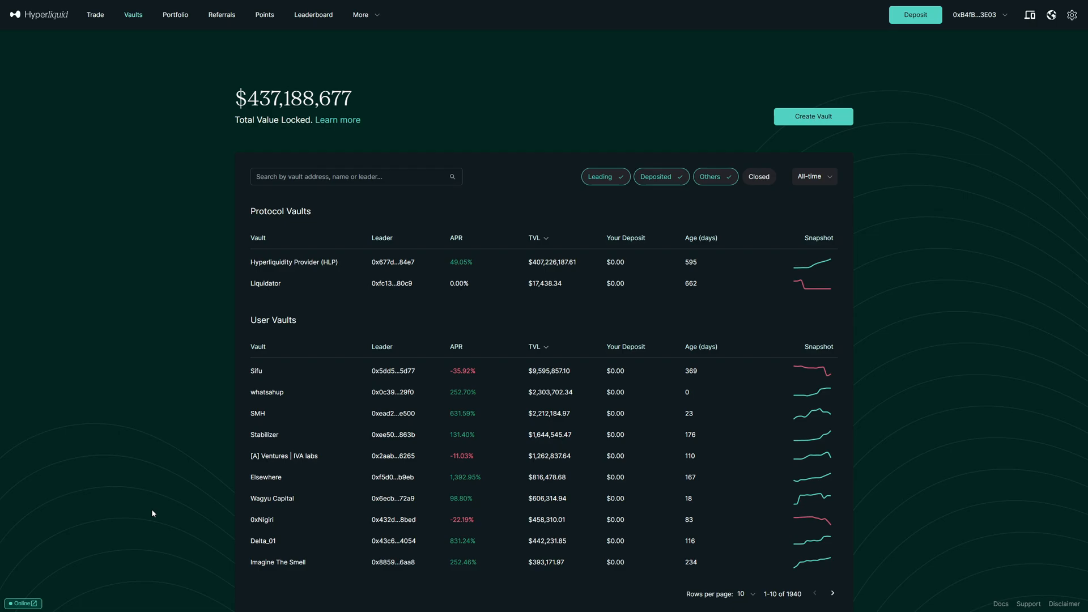
- Show the HYPE-USD trading page's Balances tab listing 38.11 USDC in spot
{"action": "left_click", "coordinate": [96, 15]}
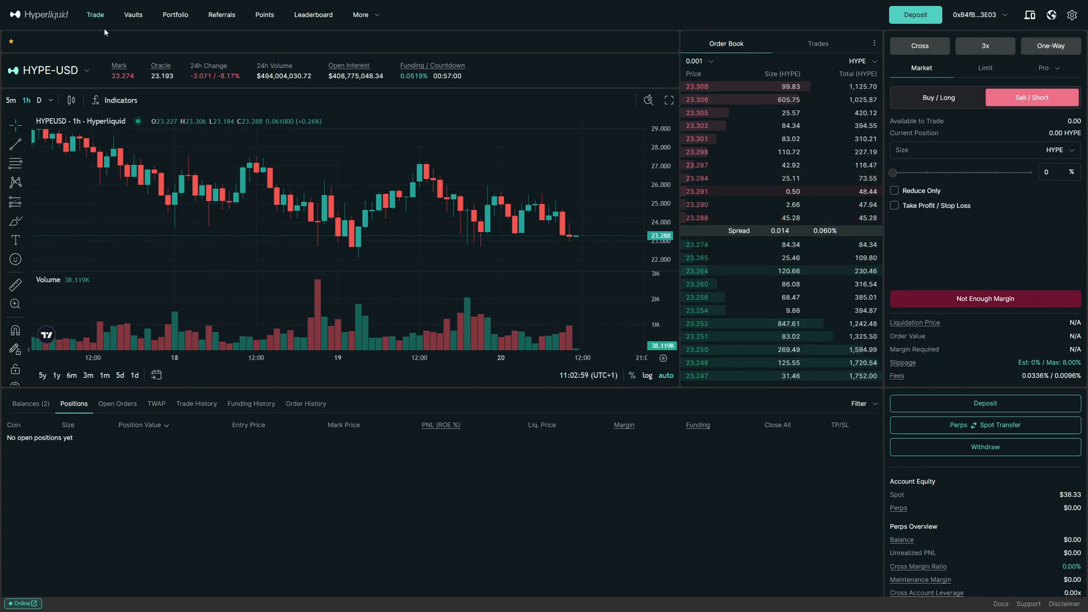
{"action": "mouse_move", "coordinate": [169, 315]}
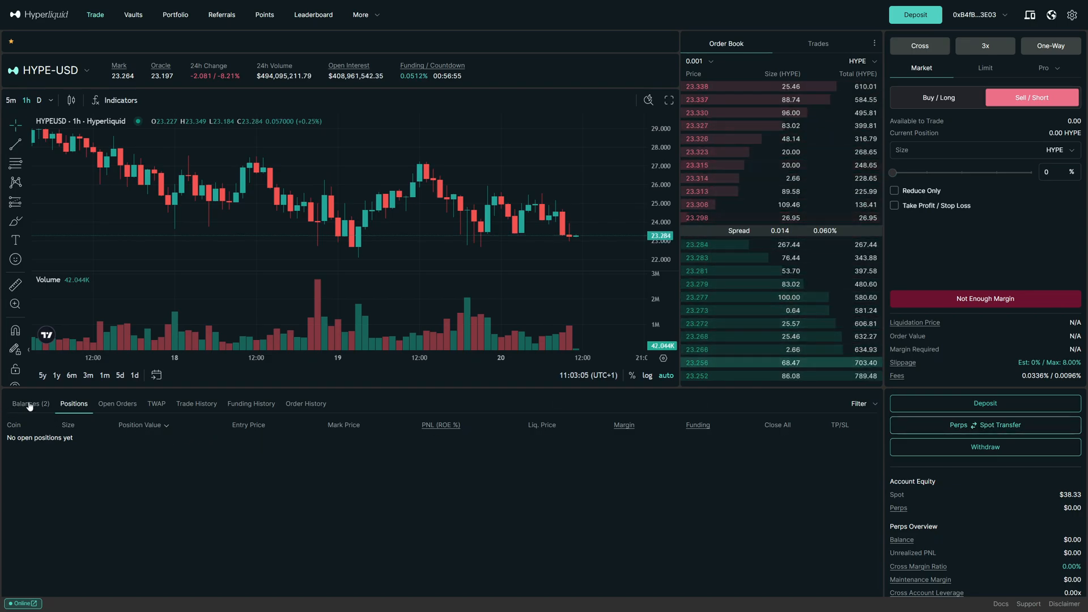
{"action": "left_click", "coordinate": [31, 403]}
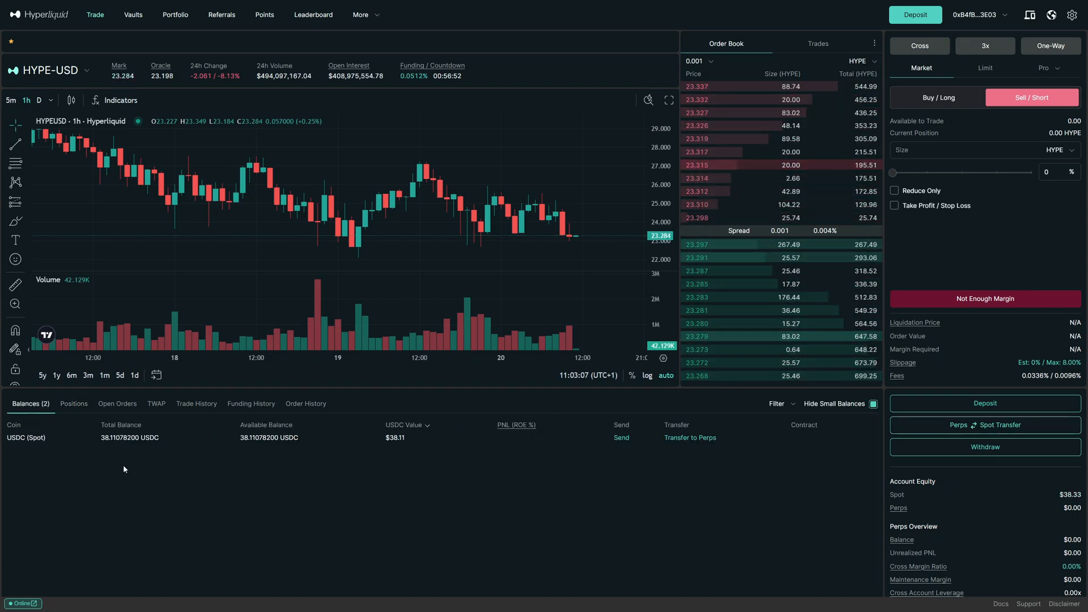
{"action": "mouse_move", "coordinate": [204, 514]}
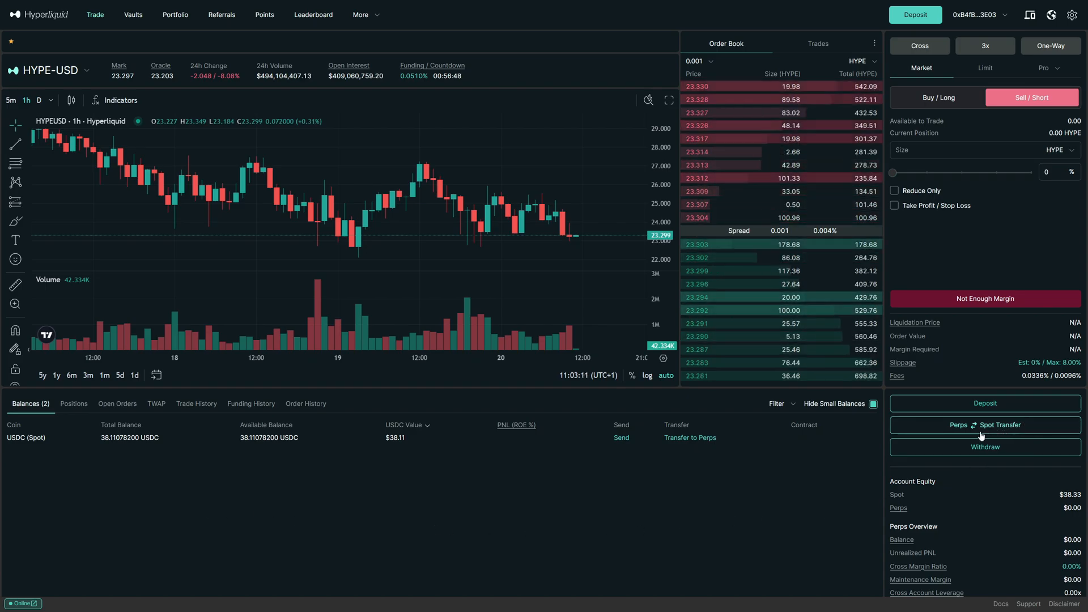
- Transfer the full 38.11 USDC from spot to perps and confirm it
{"action": "left_click", "coordinate": [985, 425]}
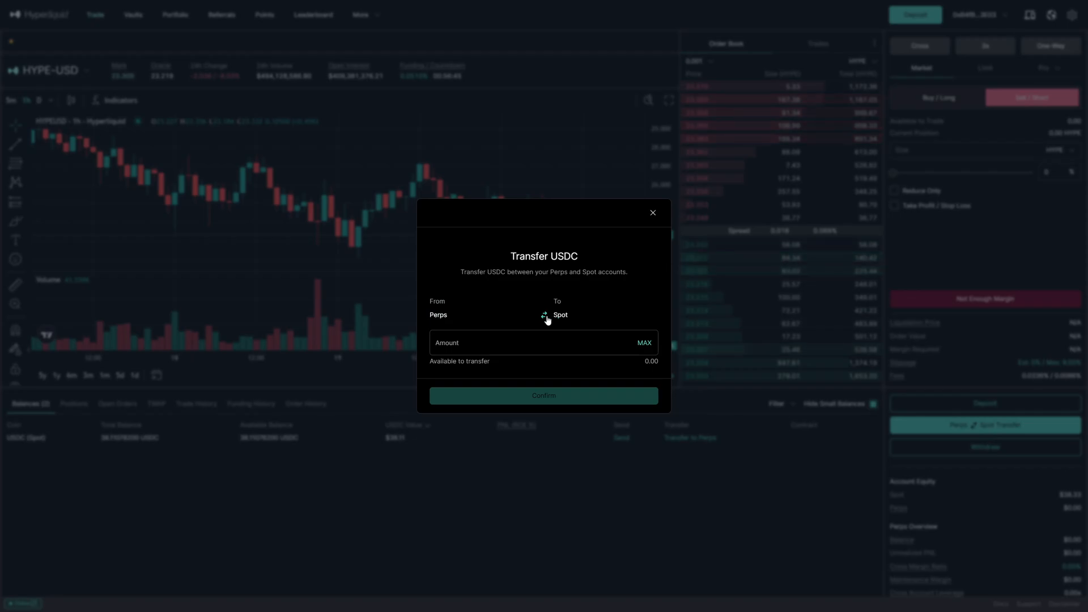
{"action": "left_click", "coordinate": [544, 315]}
{"action": "type", "text": "38.11"}
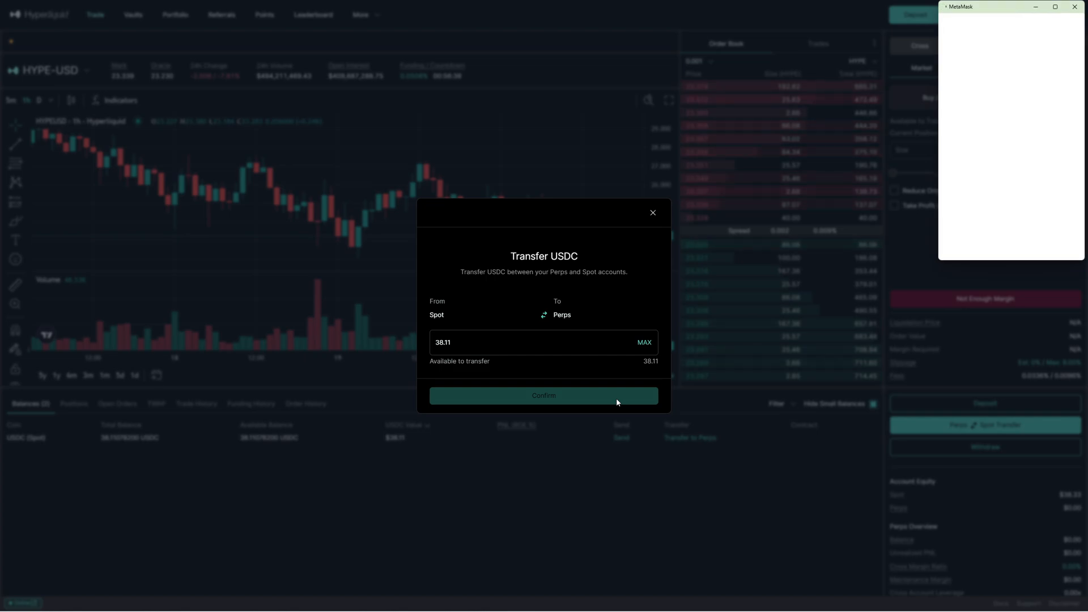
{"action": "left_click", "coordinate": [133, 15]}
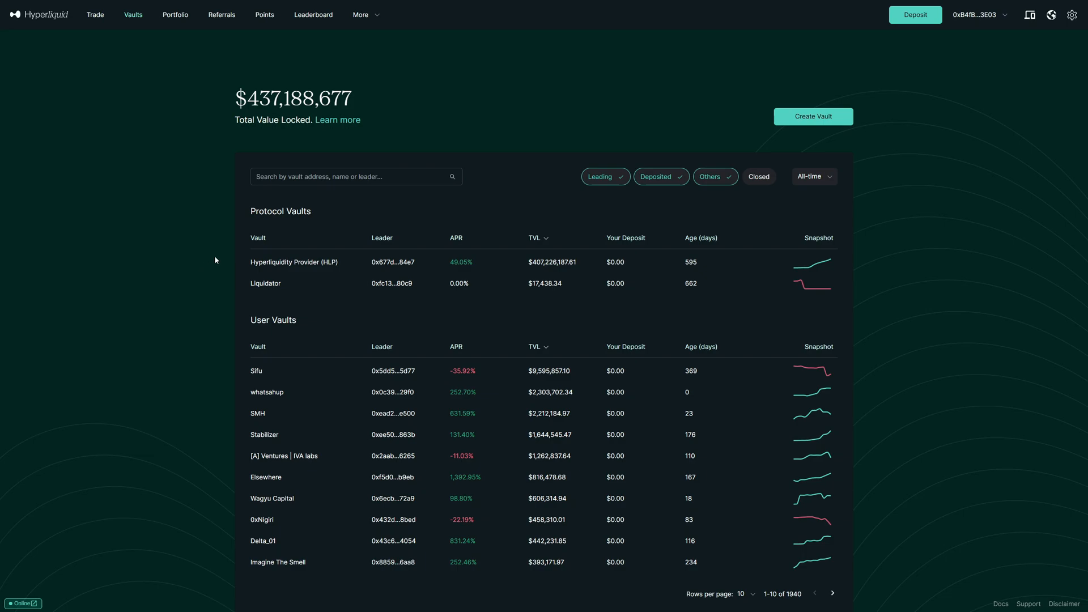
{"action": "mouse_move", "coordinate": [314, 210]}
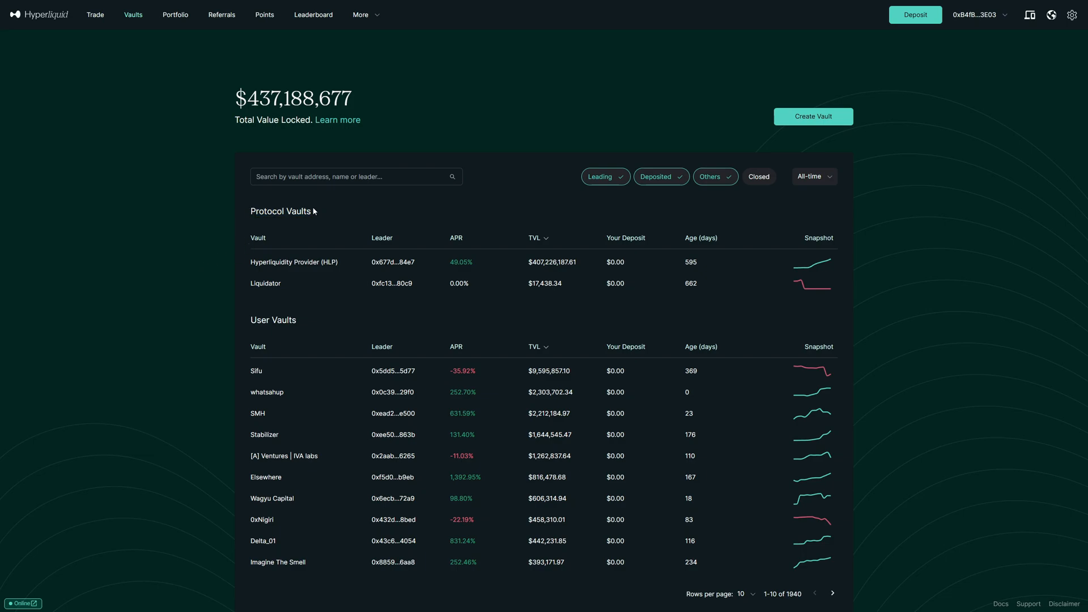
{"action": "mouse_move", "coordinate": [276, 272]}
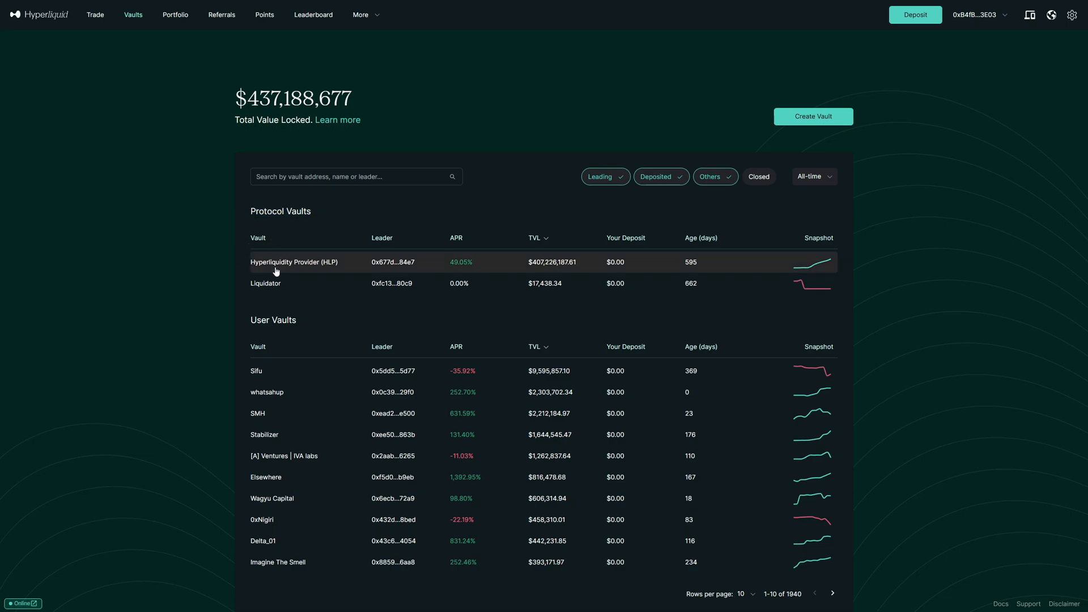
{"action": "mouse_move", "coordinate": [315, 268]}
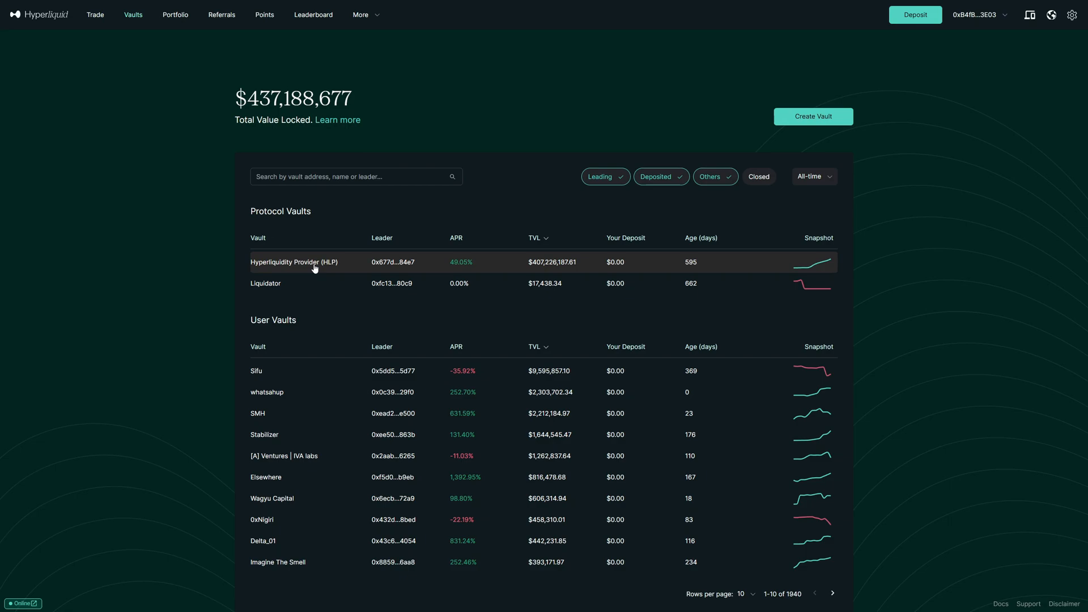
{"action": "mouse_move", "coordinate": [791, 270]}
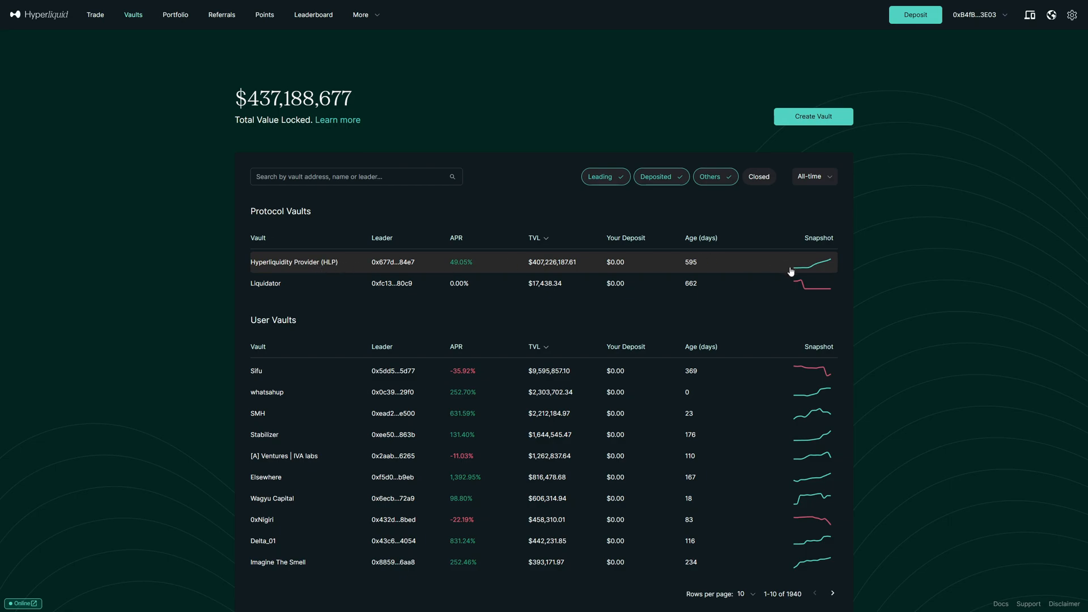
{"action": "mouse_move", "coordinate": [251, 326]}
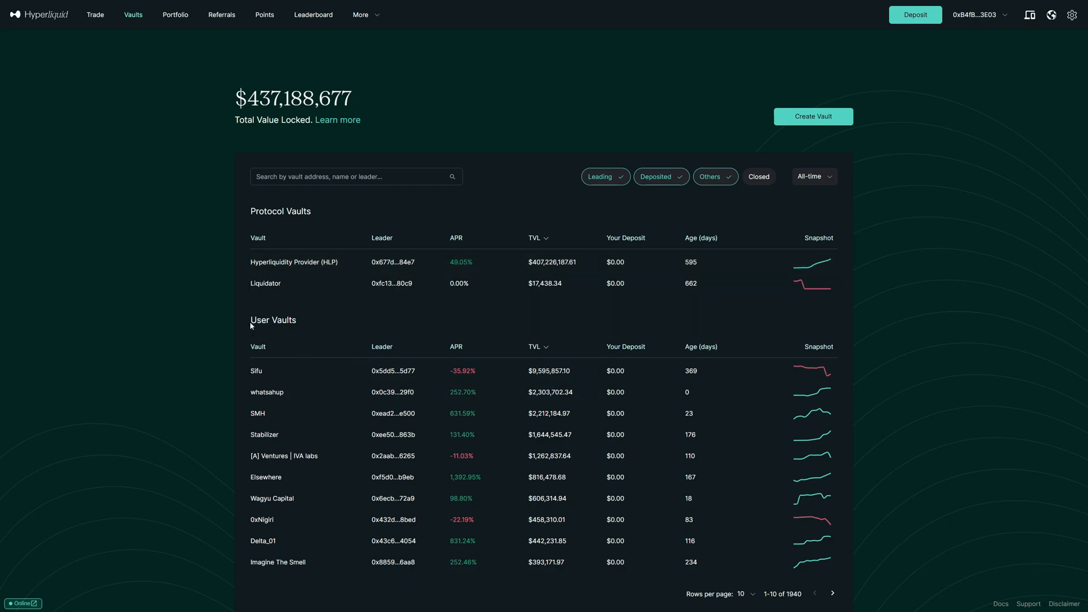
{"action": "mouse_move", "coordinate": [298, 324]}
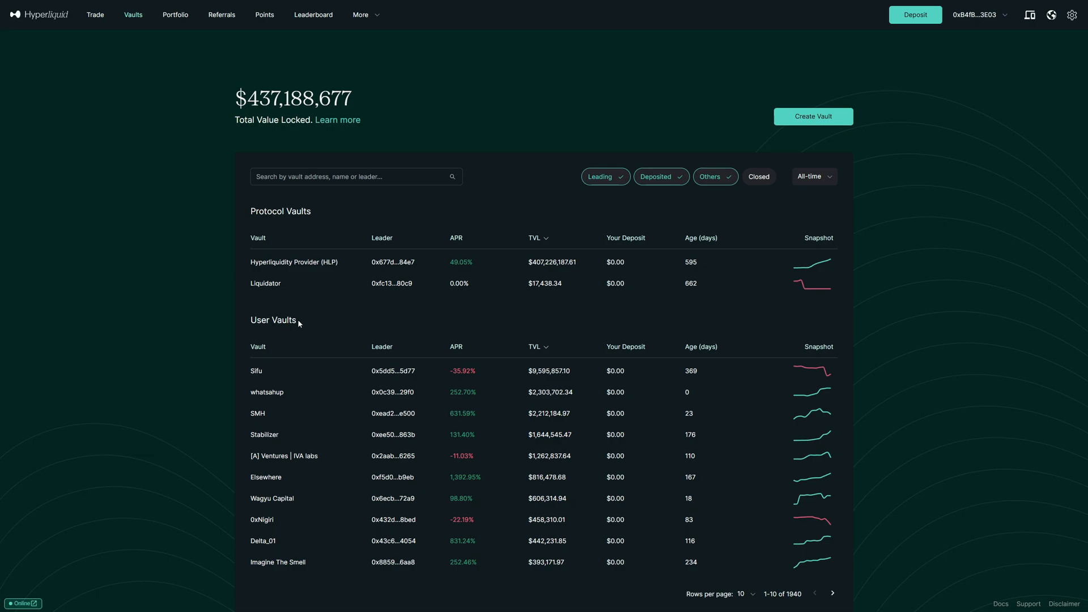
{"action": "mouse_move", "coordinate": [261, 394]}
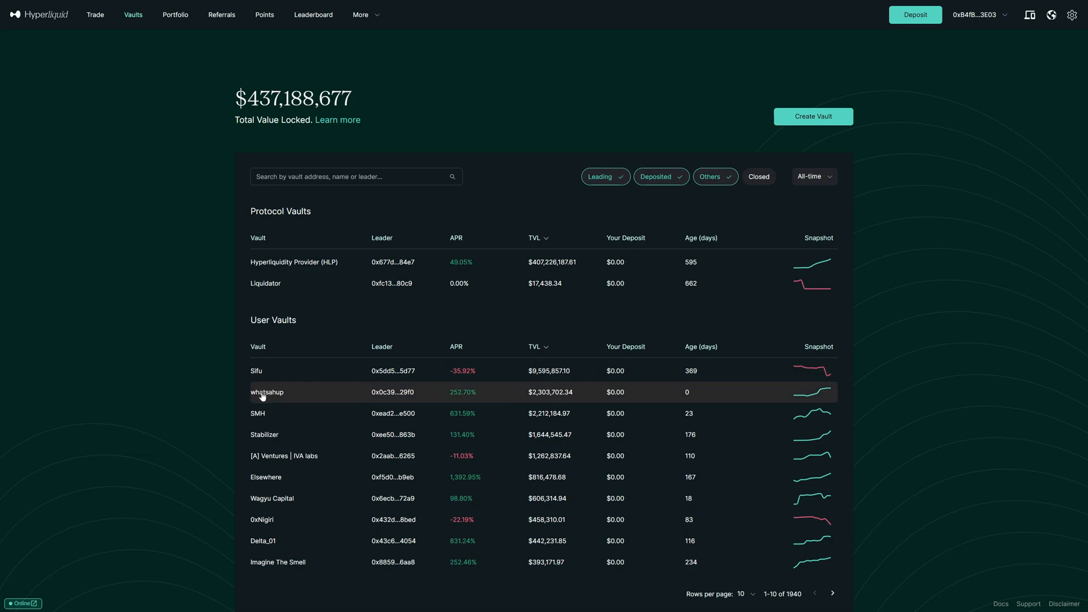
{"action": "mouse_move", "coordinate": [814, 120]}
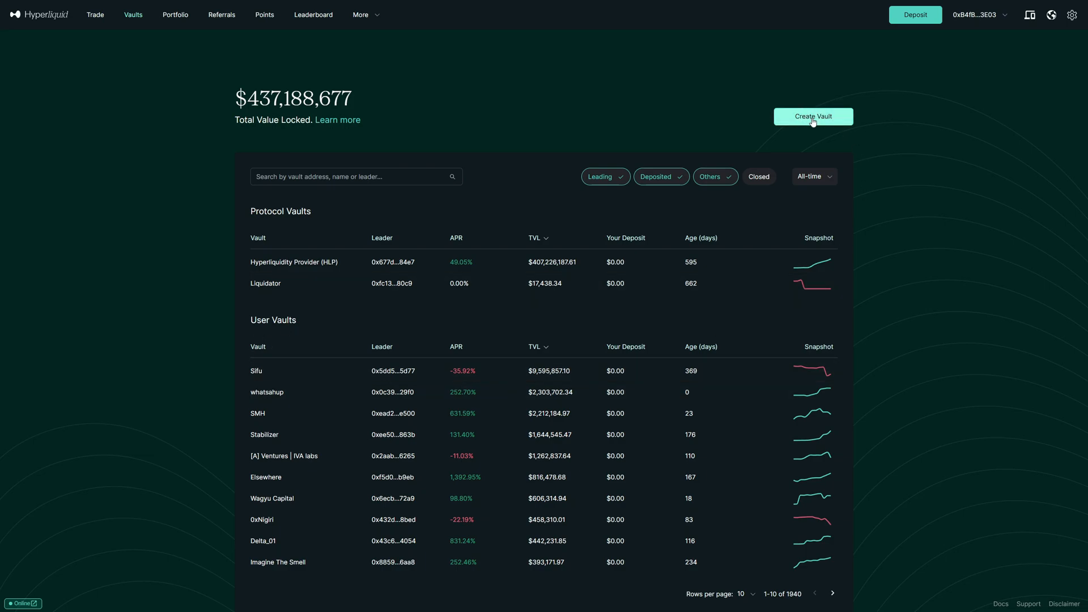
{"action": "mouse_move", "coordinate": [372, 487]}
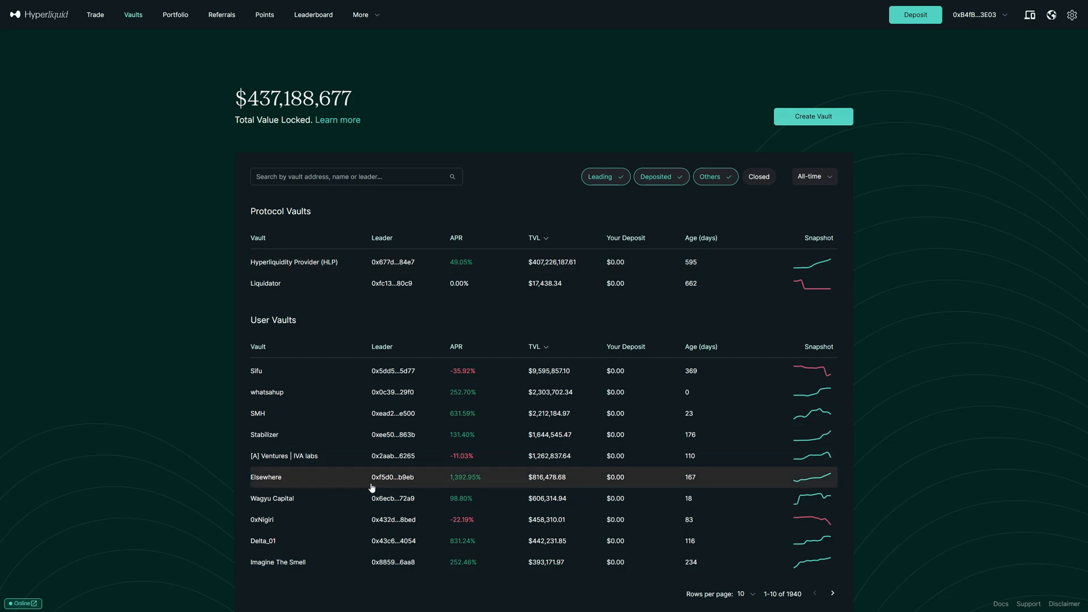
{"action": "mouse_move", "coordinate": [331, 360]}
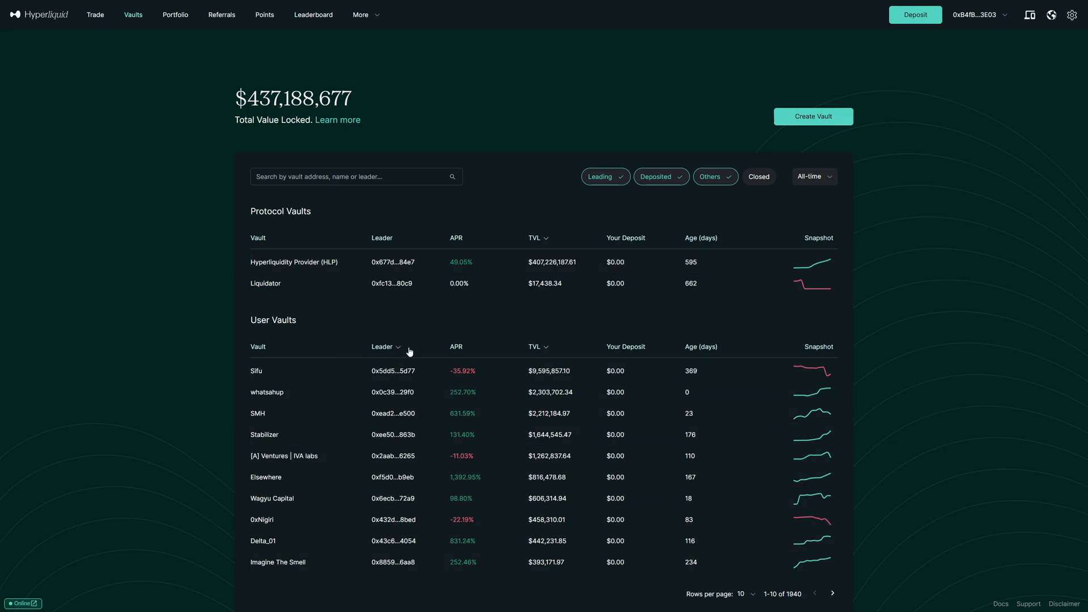
{"action": "mouse_move", "coordinate": [464, 354]}
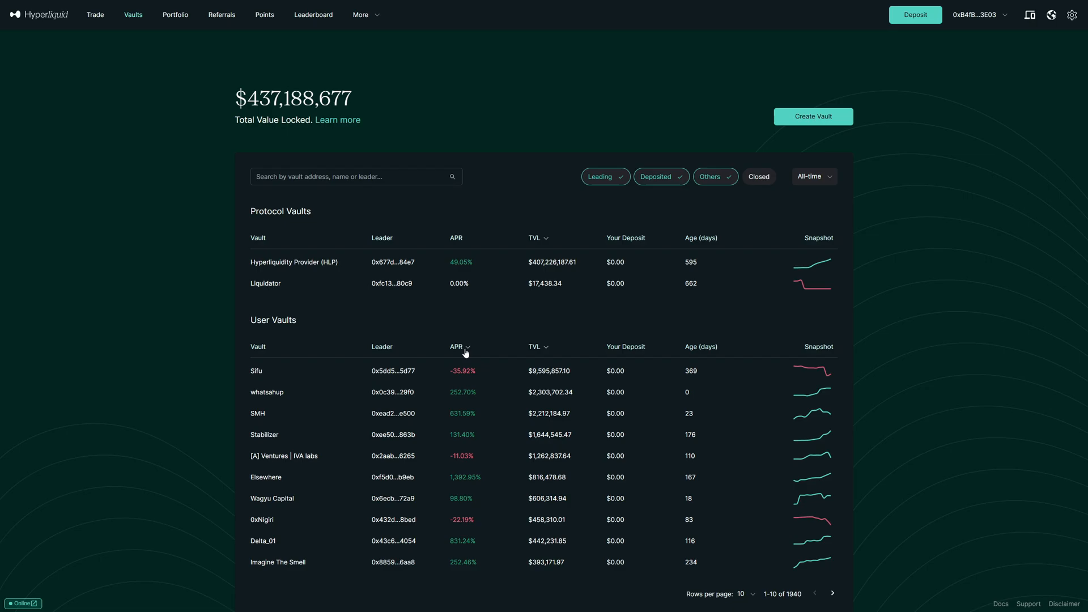
{"action": "mouse_move", "coordinate": [466, 354]}
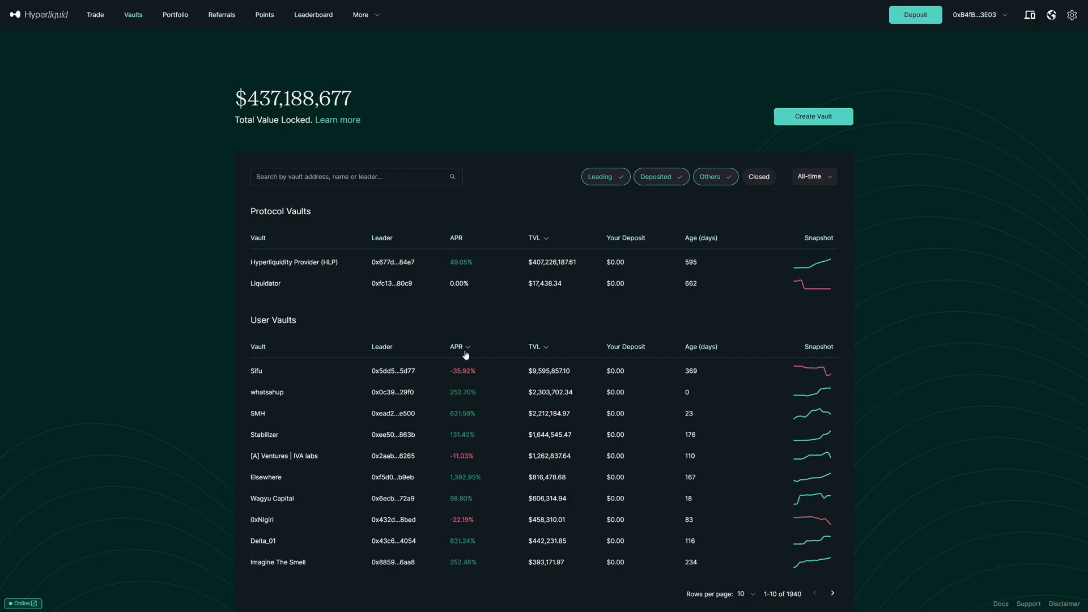
- Sort the user vaults by APR both ways, then by TVL with largest first
{"action": "left_click", "coordinate": [460, 347]}
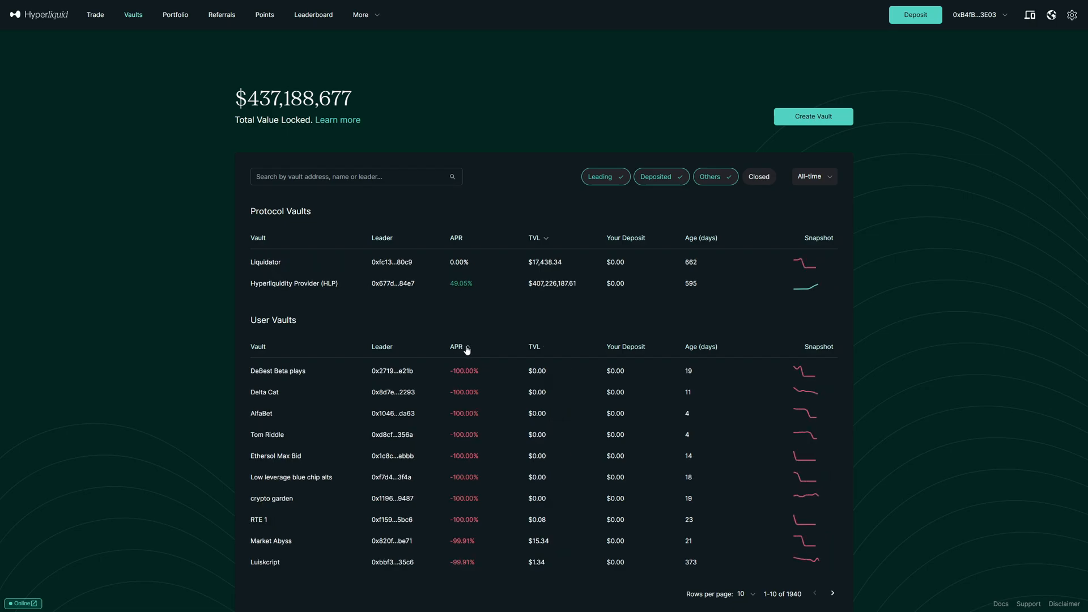
{"action": "left_click", "coordinate": [455, 347]}
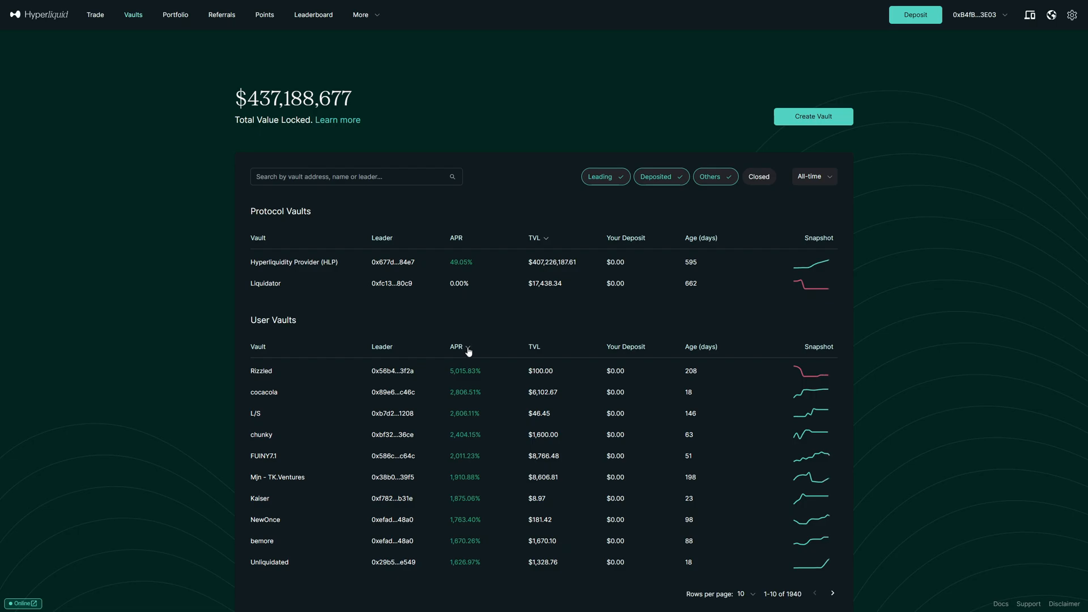
{"action": "left_click", "coordinate": [534, 346]}
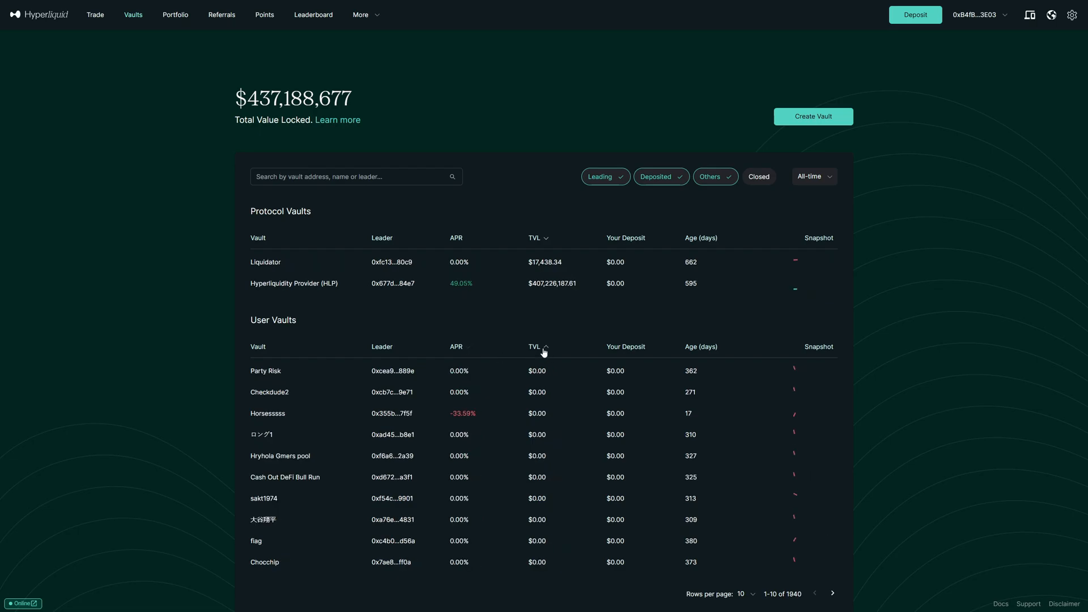
{"action": "left_click", "coordinate": [535, 347]}
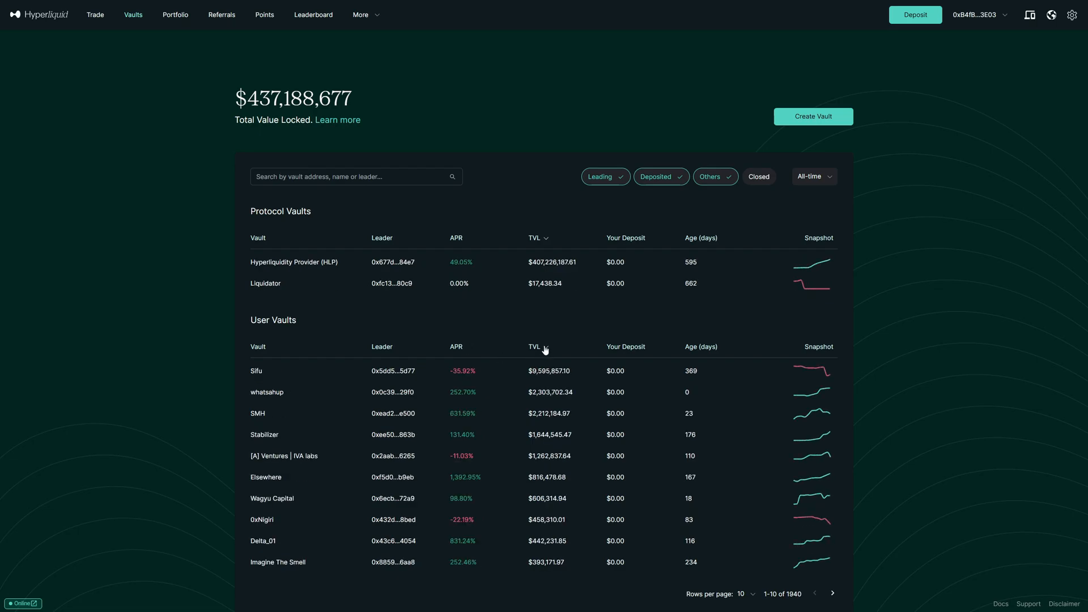
{"action": "mouse_move", "coordinate": [541, 380]}
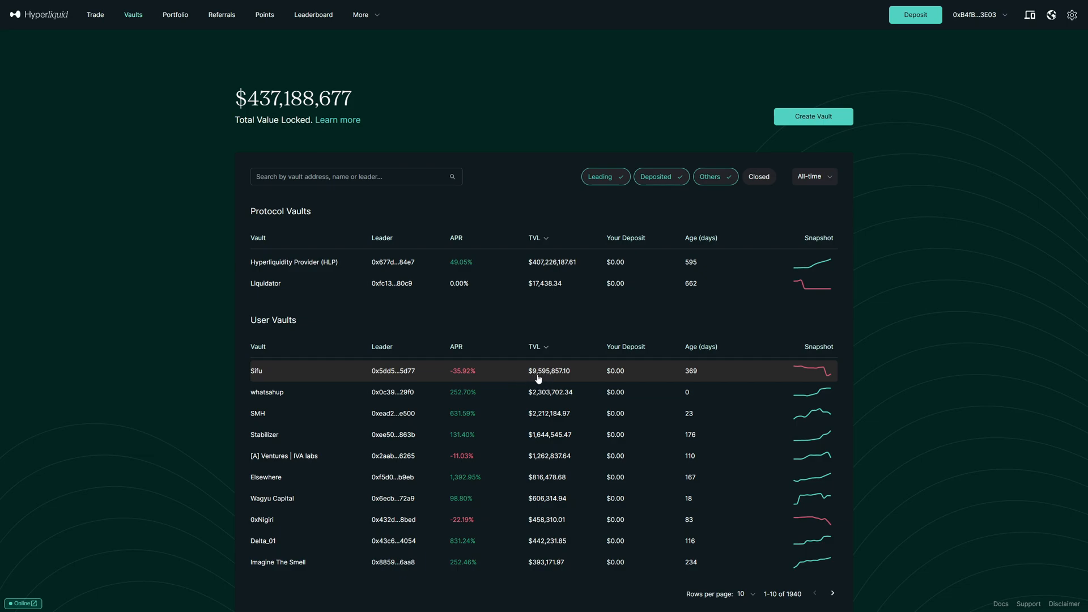
{"action": "mouse_move", "coordinate": [535, 394]}
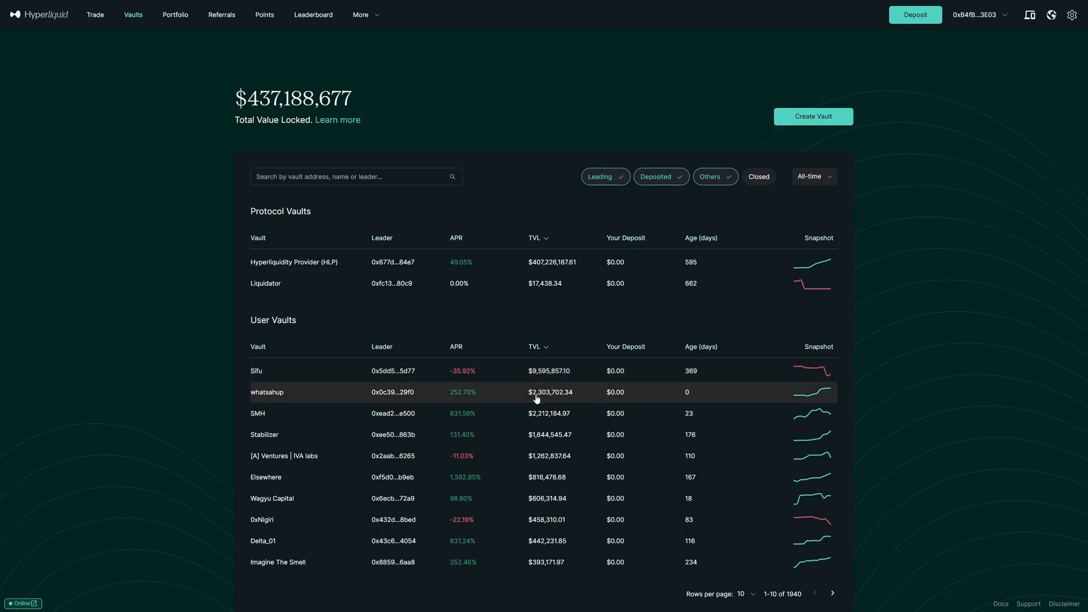
{"action": "mouse_move", "coordinate": [545, 352]}
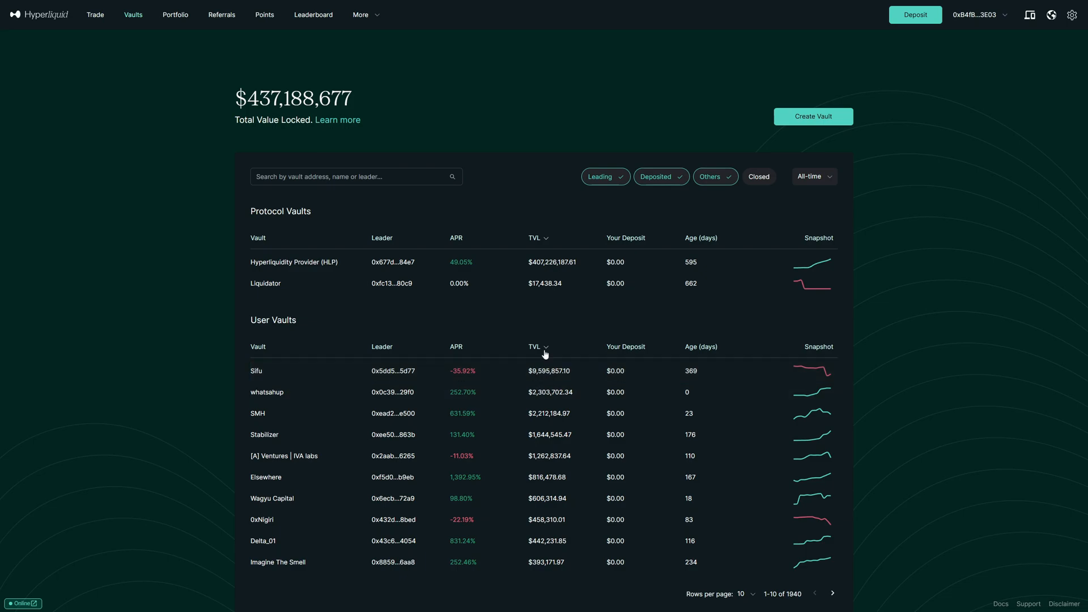
{"action": "mouse_move", "coordinate": [536, 374]}
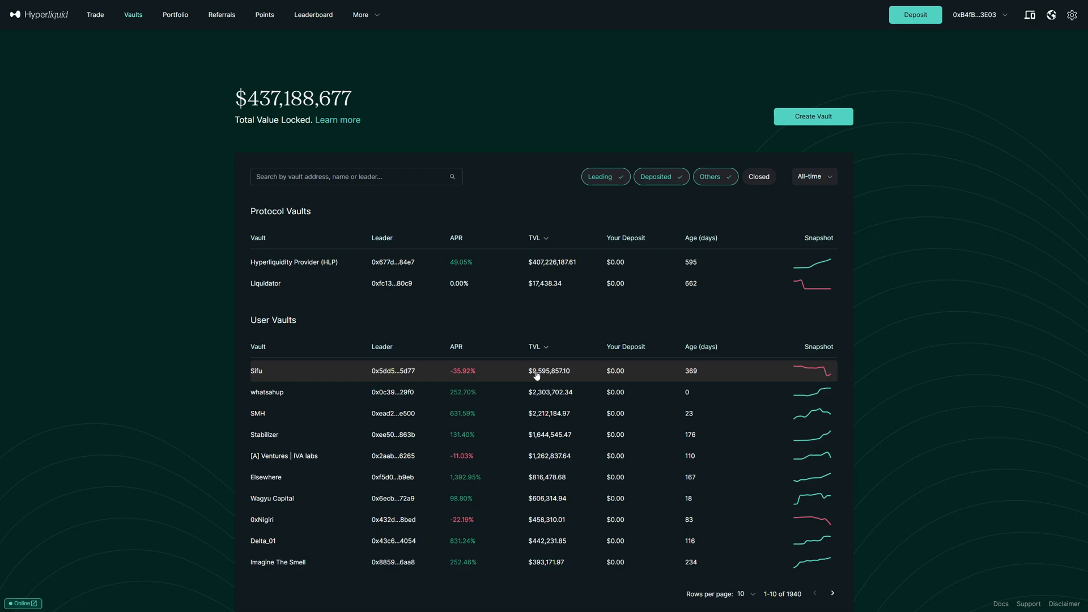
{"action": "mouse_move", "coordinate": [585, 367]}
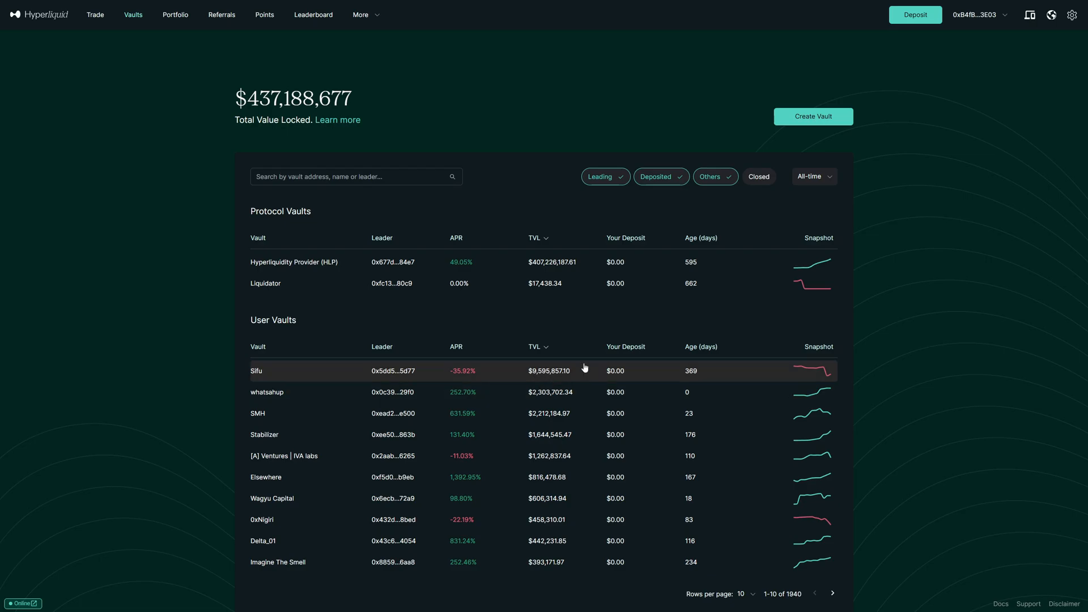
- Re-sort the vaults by your deposit, then by age ending oldest first, then by APR
{"action": "left_click", "coordinate": [626, 347]}
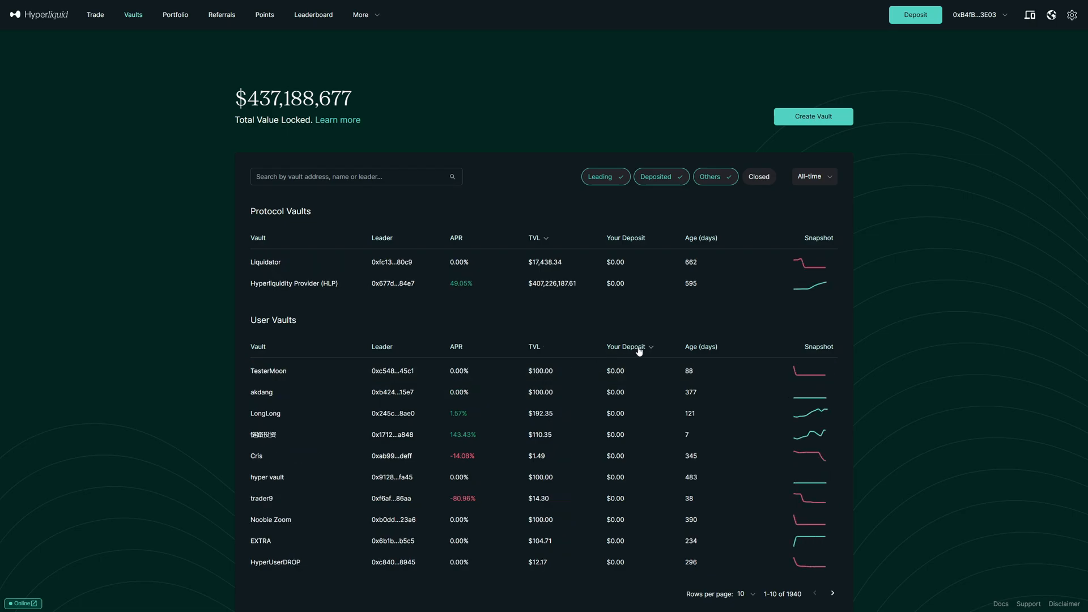
{"action": "mouse_move", "coordinate": [591, 470]}
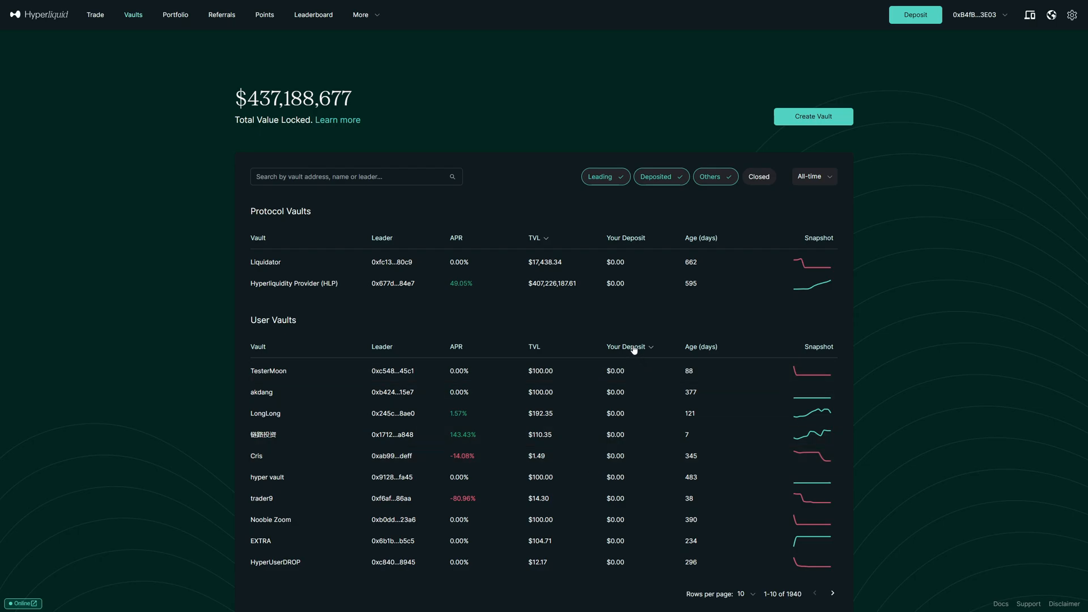
{"action": "mouse_move", "coordinate": [709, 352]}
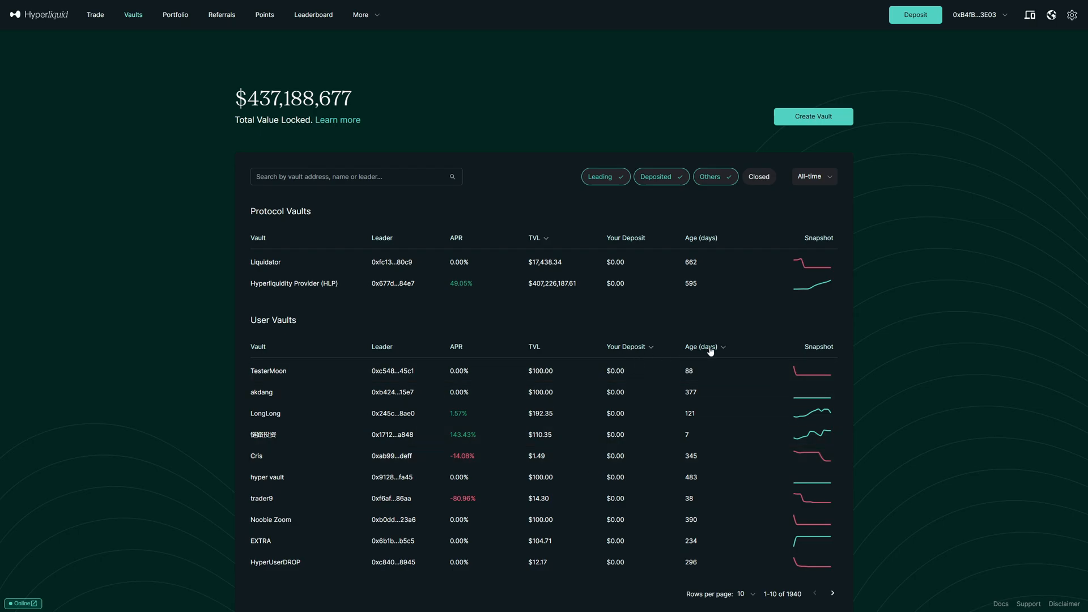
{"action": "left_click", "coordinate": [703, 346]}
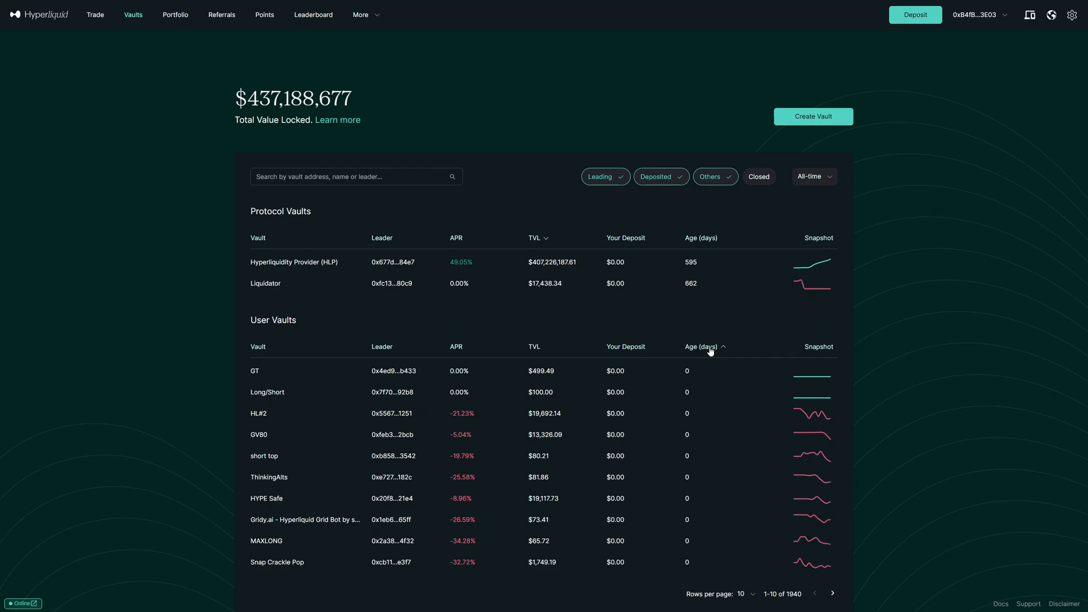
{"action": "left_click", "coordinate": [705, 347]}
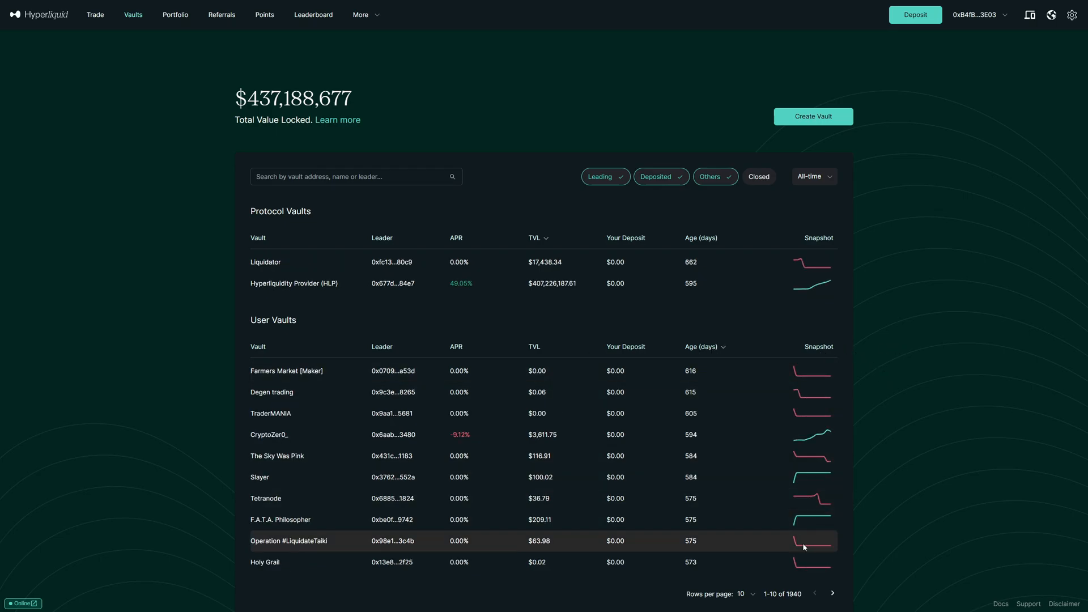
{"action": "mouse_move", "coordinate": [824, 414]}
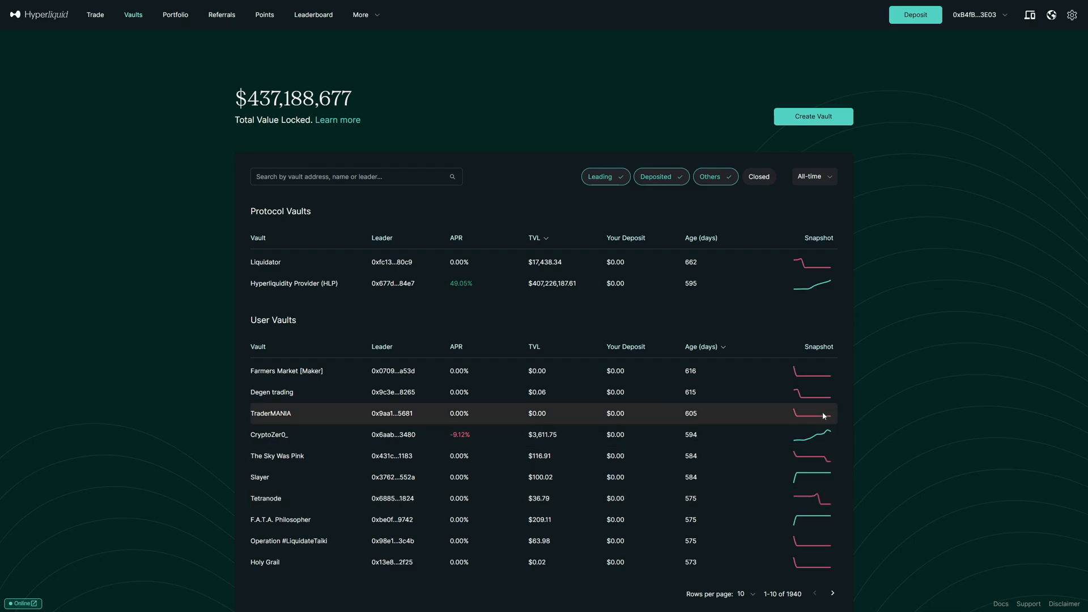
{"action": "mouse_move", "coordinate": [464, 355]}
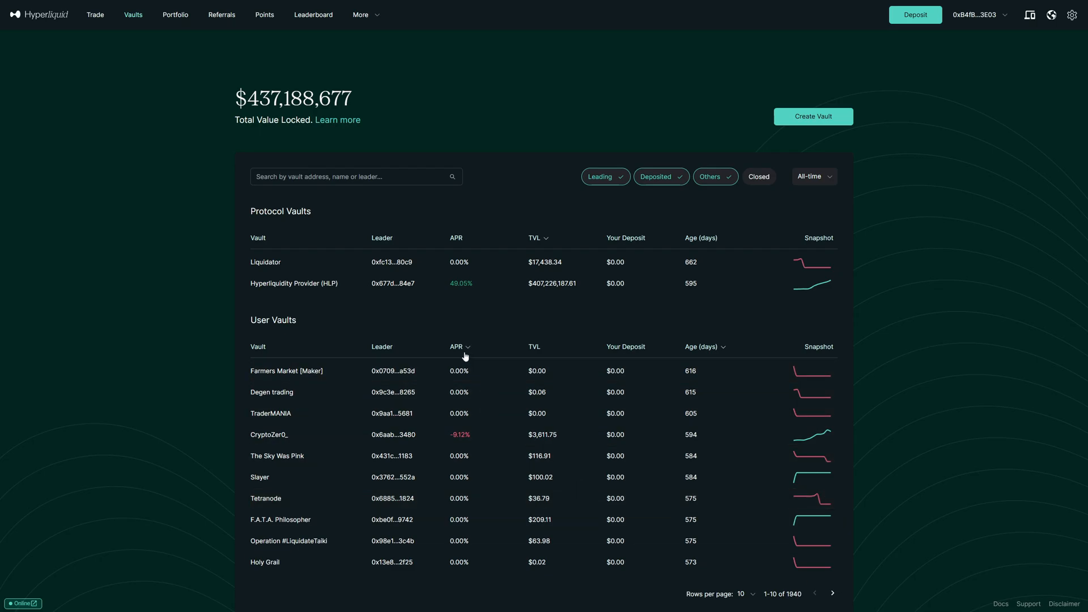
{"action": "left_click", "coordinate": [535, 346]}
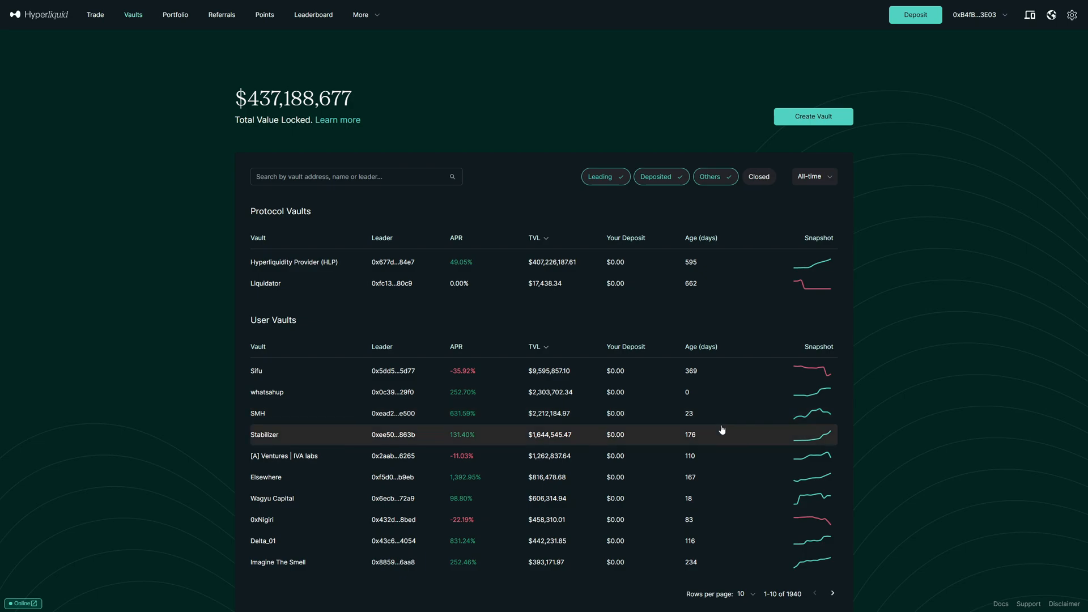
{"action": "mouse_move", "coordinate": [517, 436]}
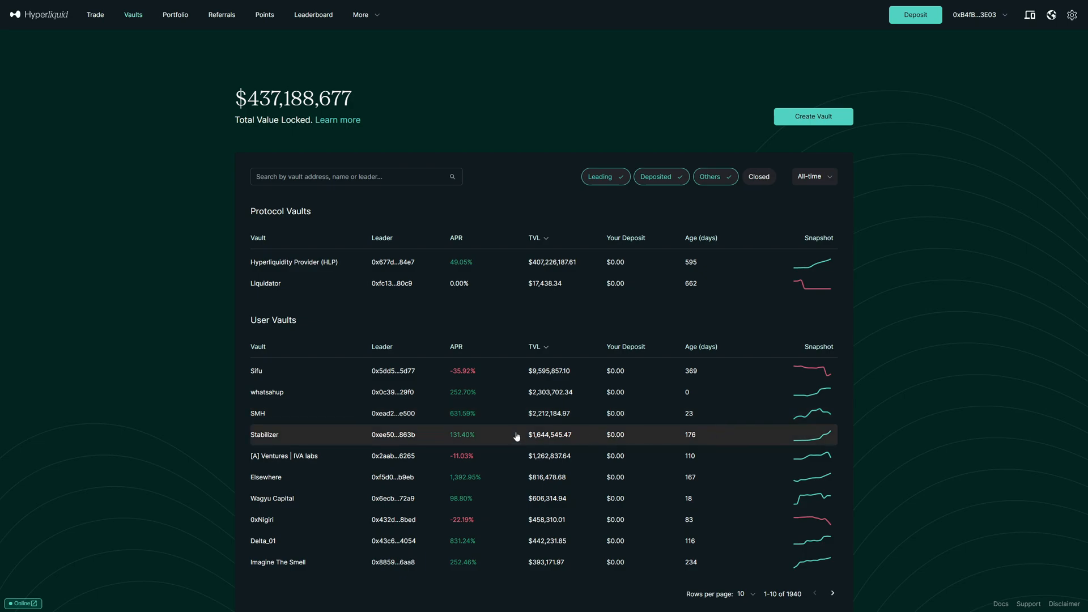
{"action": "mouse_move", "coordinate": [821, 440]}
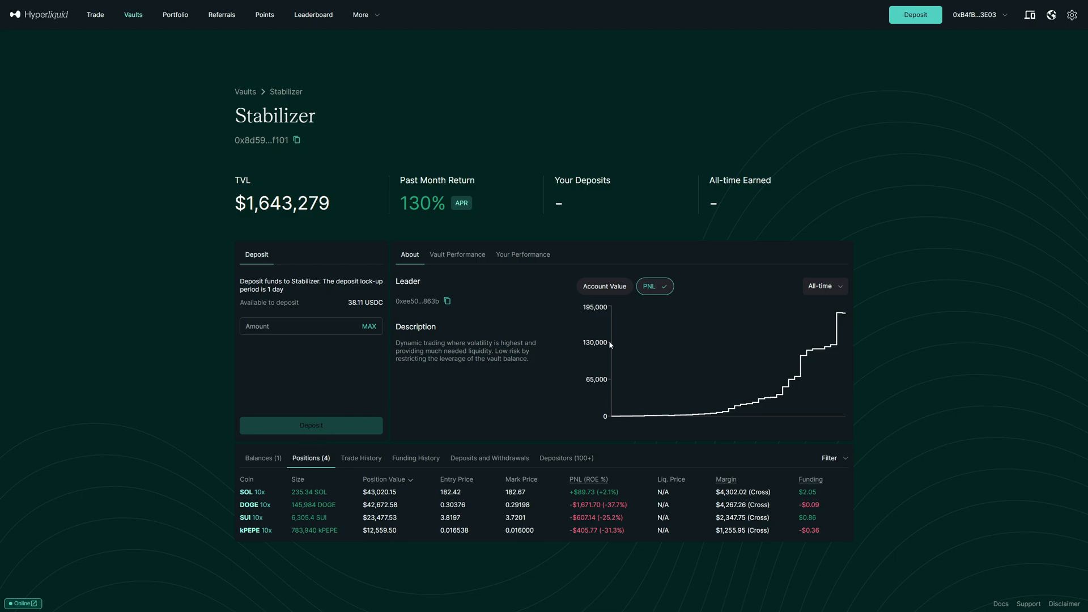
- View the Stabilizer chart over 30D and All-time, switching to Account Value
{"action": "left_click", "coordinate": [825, 285]}
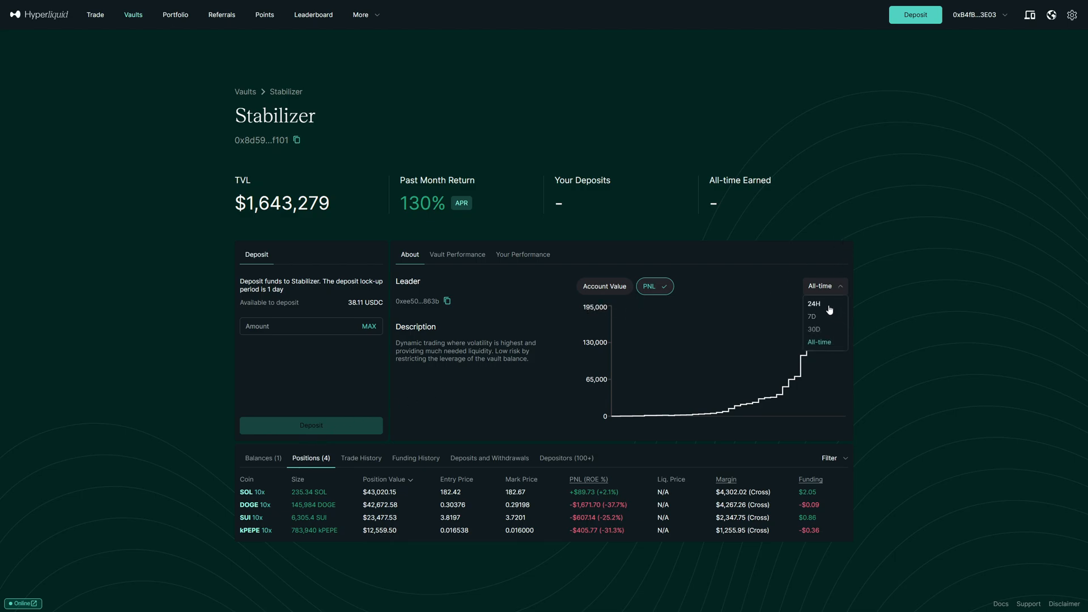
{"action": "left_click", "coordinate": [813, 329]}
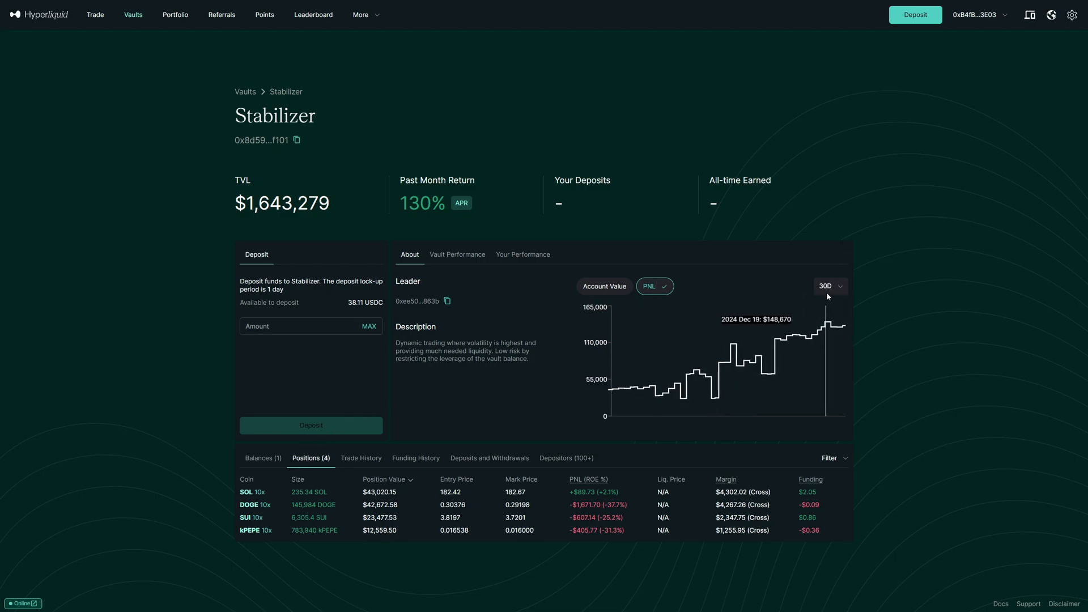
{"action": "left_click", "coordinate": [830, 286]}
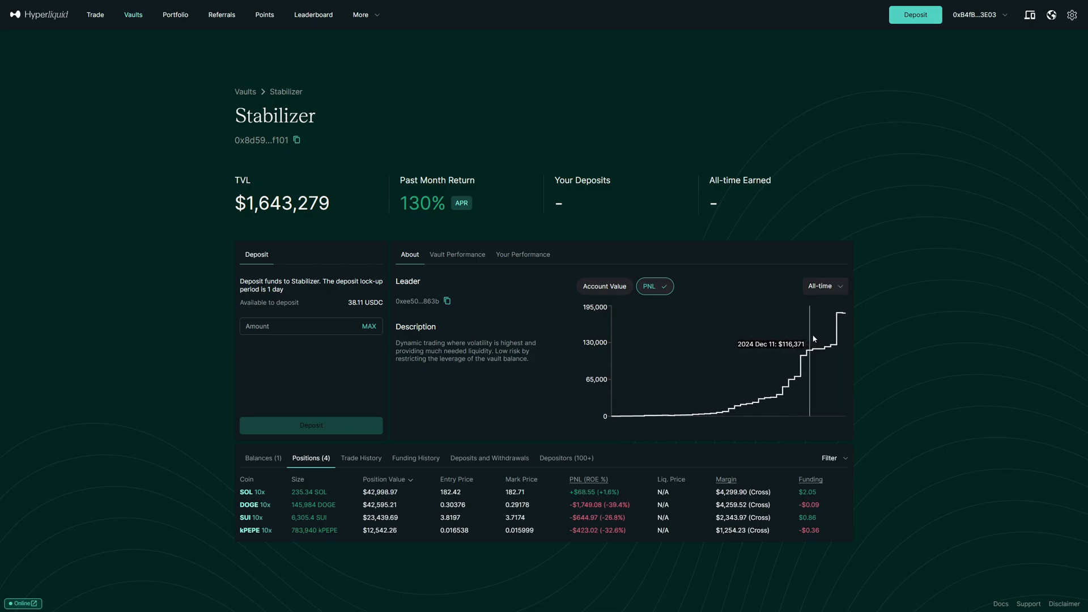
{"action": "left_click", "coordinate": [604, 286]}
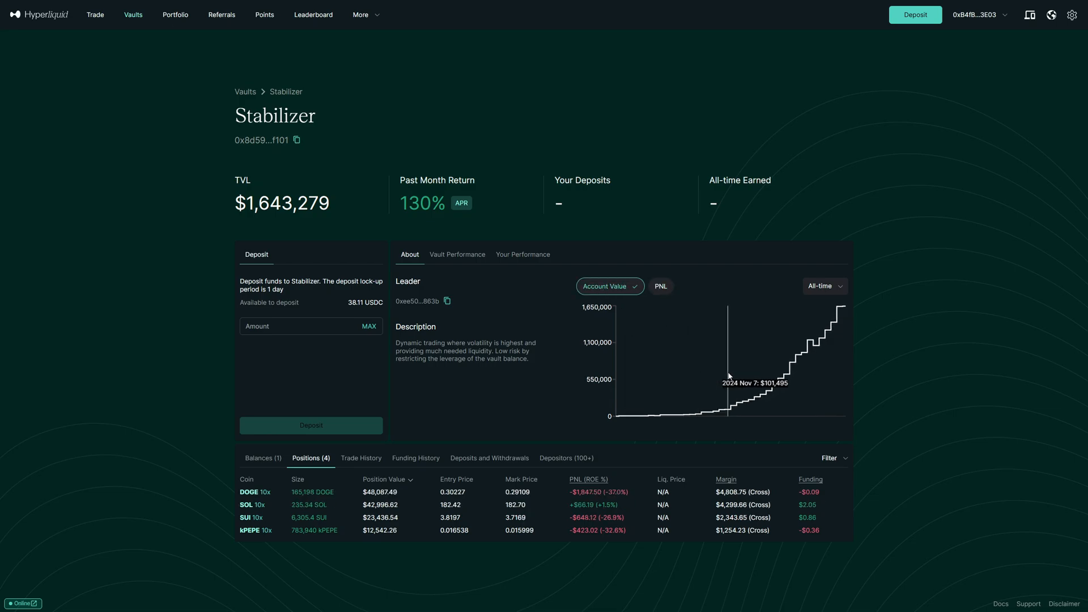
{"action": "mouse_move", "coordinate": [812, 349]}
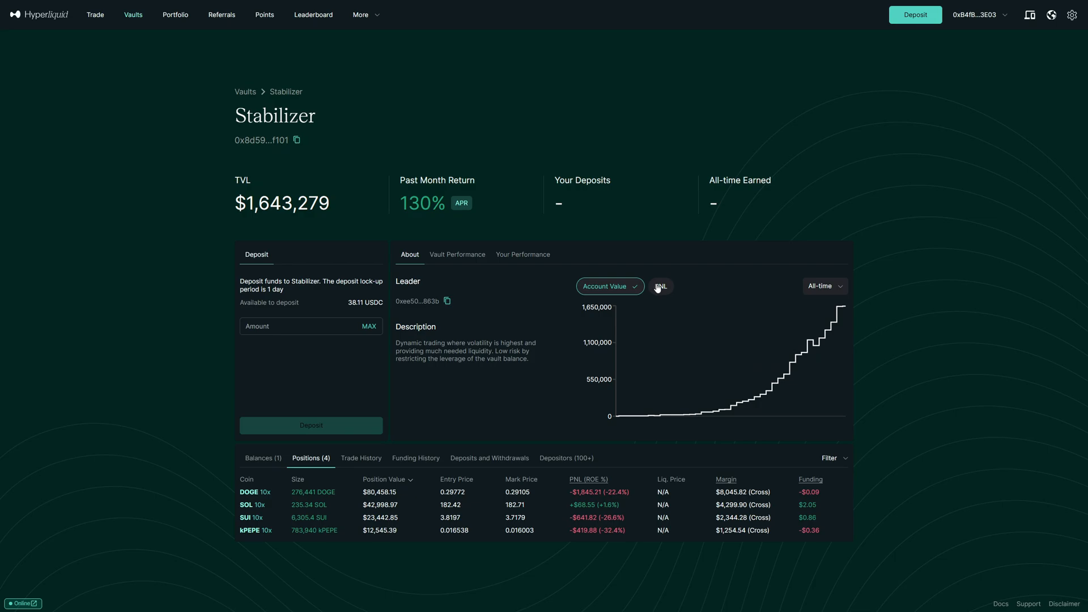
- Switch the chart back to PNL and show Your Performance figures for the vault
{"action": "left_click", "coordinate": [458, 254]}
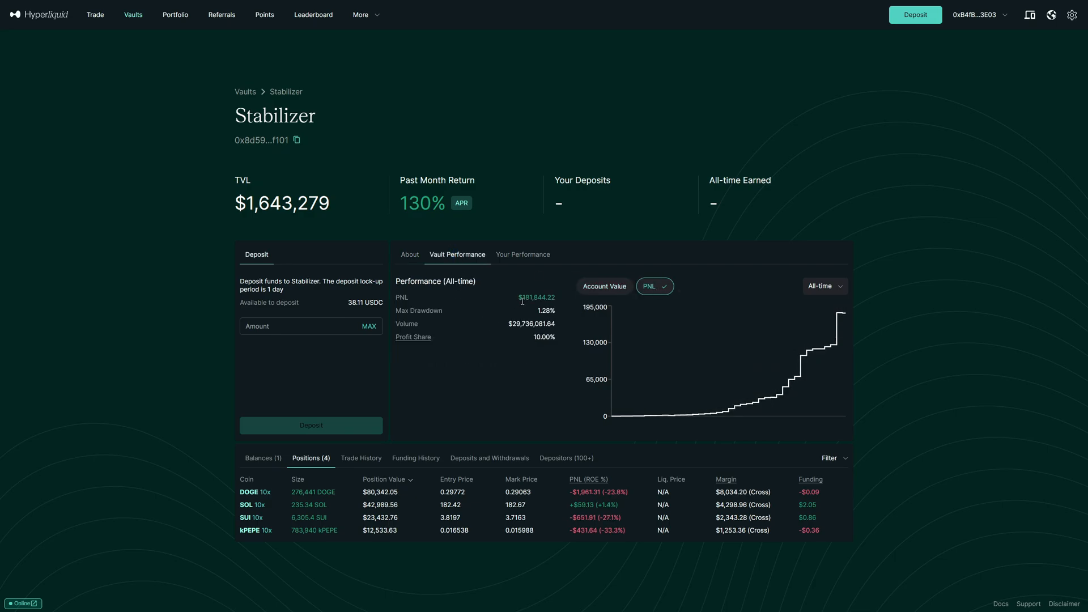
{"action": "mouse_move", "coordinate": [531, 307]}
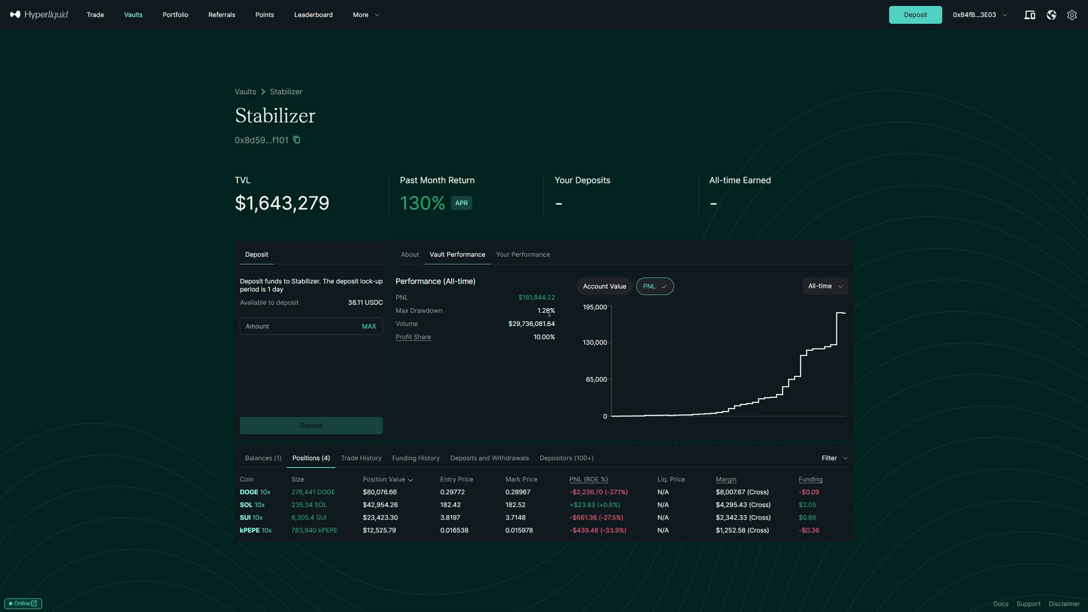
{"action": "double_click", "coordinate": [542, 336]}
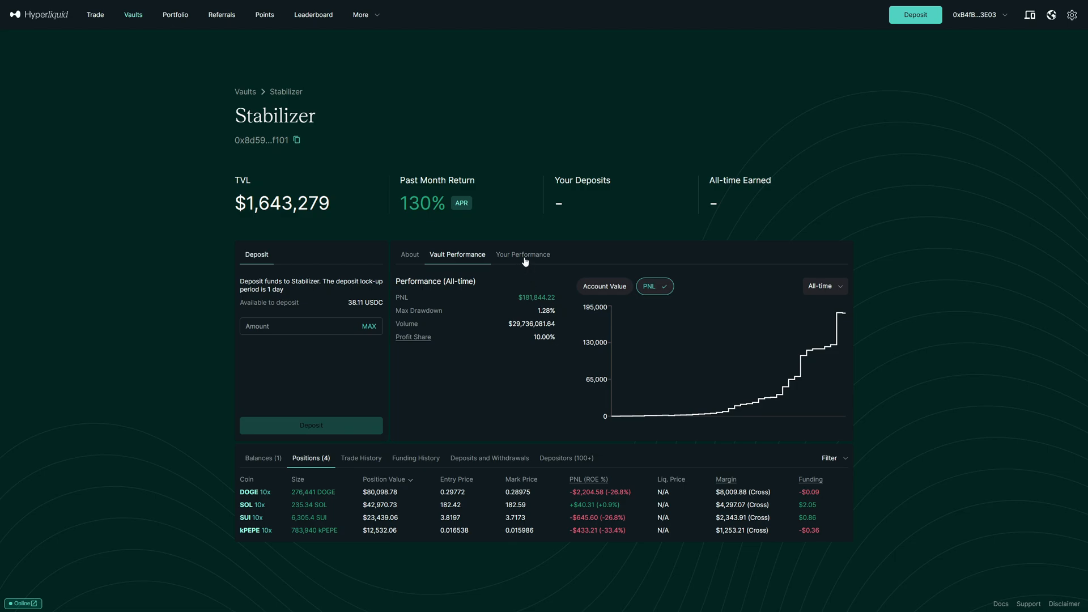
{"action": "left_click", "coordinate": [522, 254]}
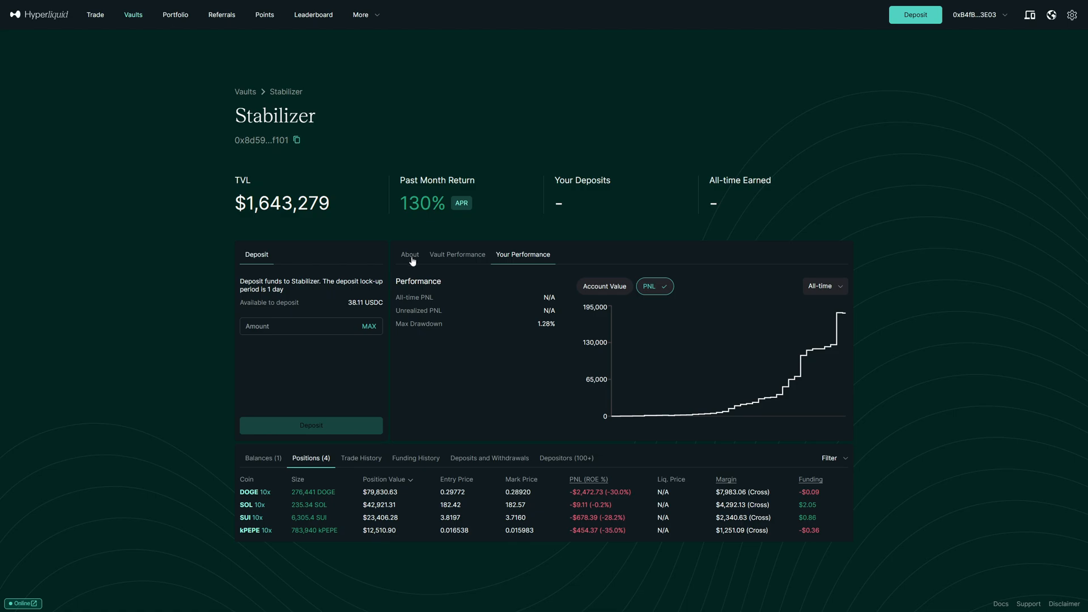
- Review the vault's About info, positions, trade history, funding history, ending on deposits and withdrawals
{"action": "left_click", "coordinate": [409, 254]}
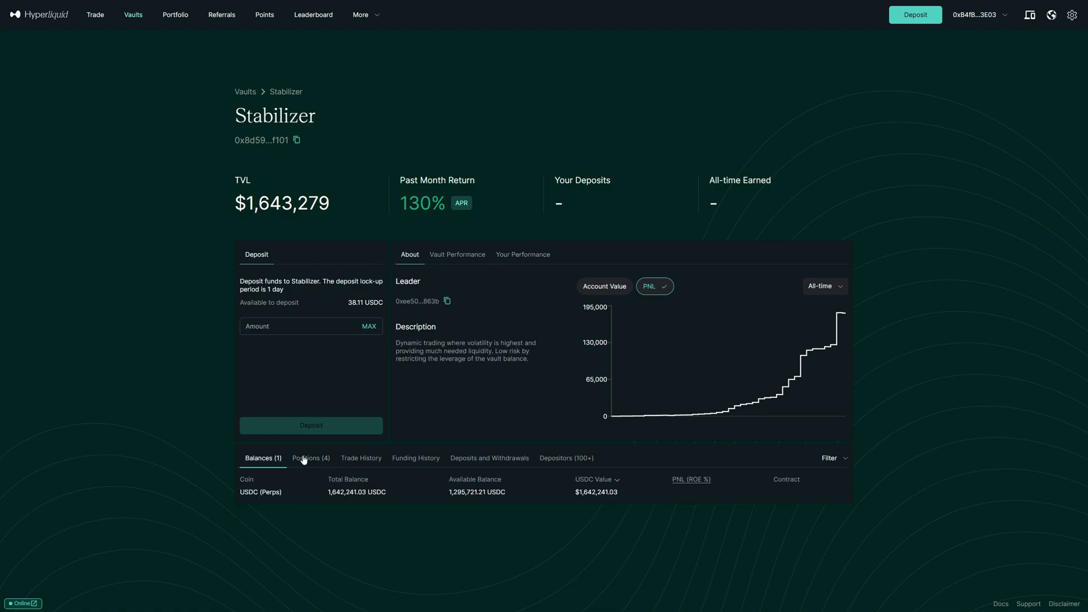
{"action": "left_click", "coordinate": [311, 458]}
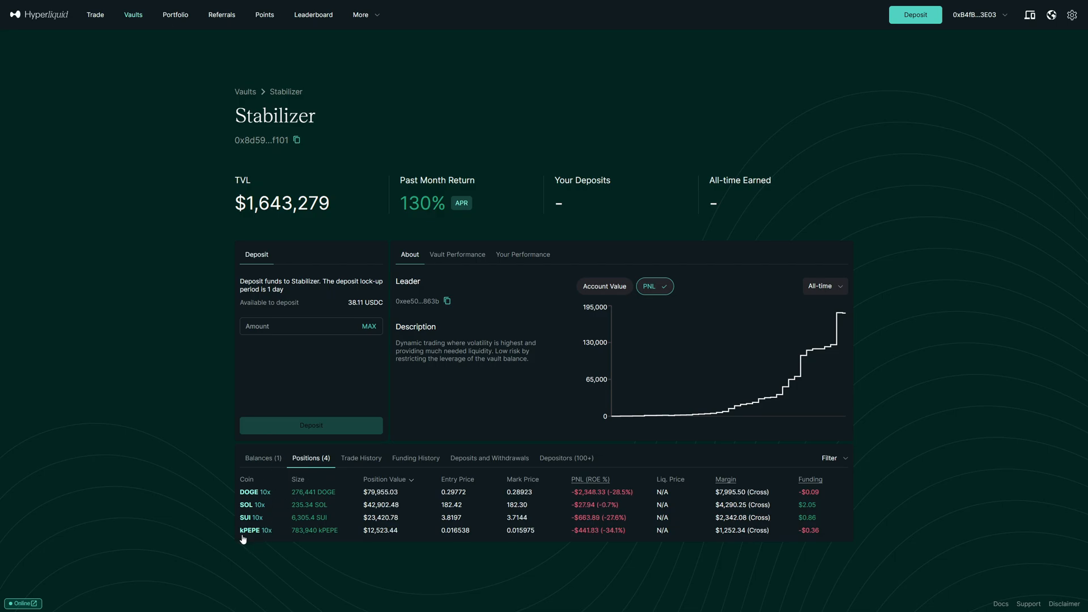
{"action": "mouse_move", "coordinate": [464, 500]}
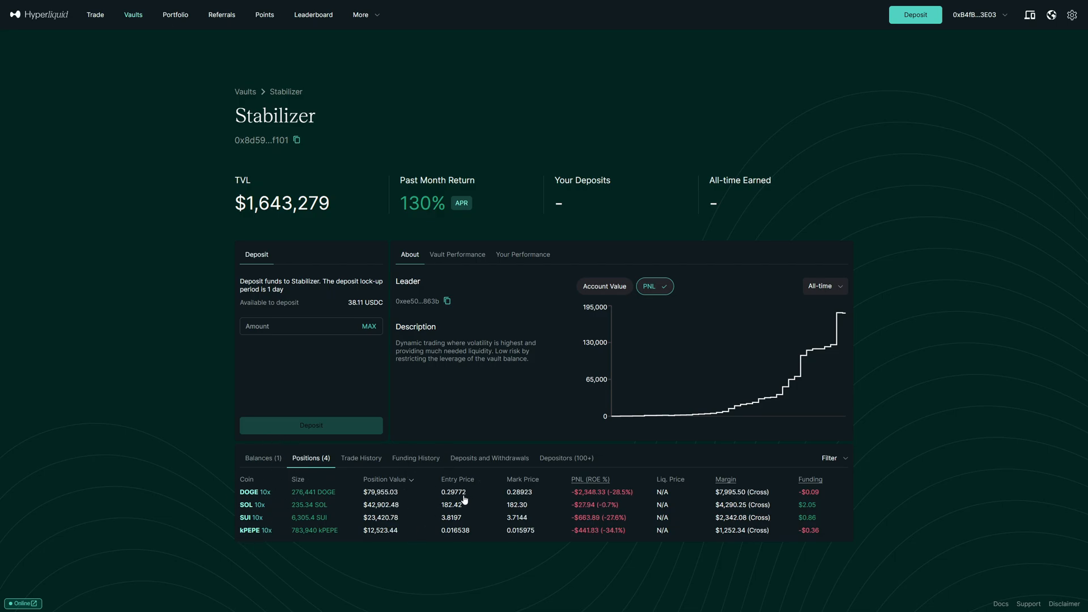
{"action": "left_click", "coordinate": [361, 458]}
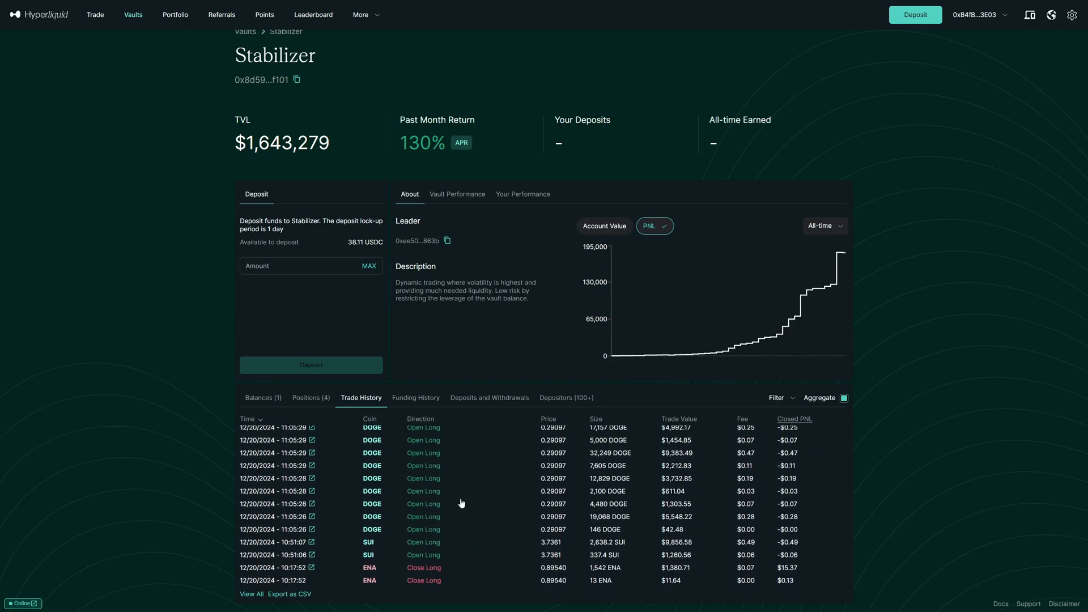
{"action": "left_click", "coordinate": [416, 398]}
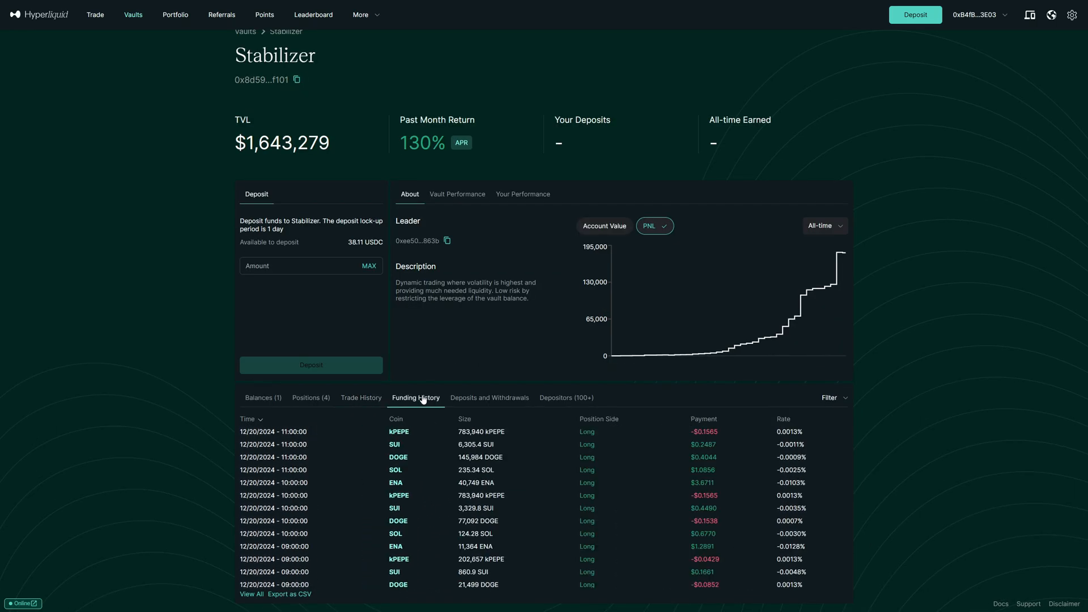
{"action": "mouse_move", "coordinate": [467, 407]}
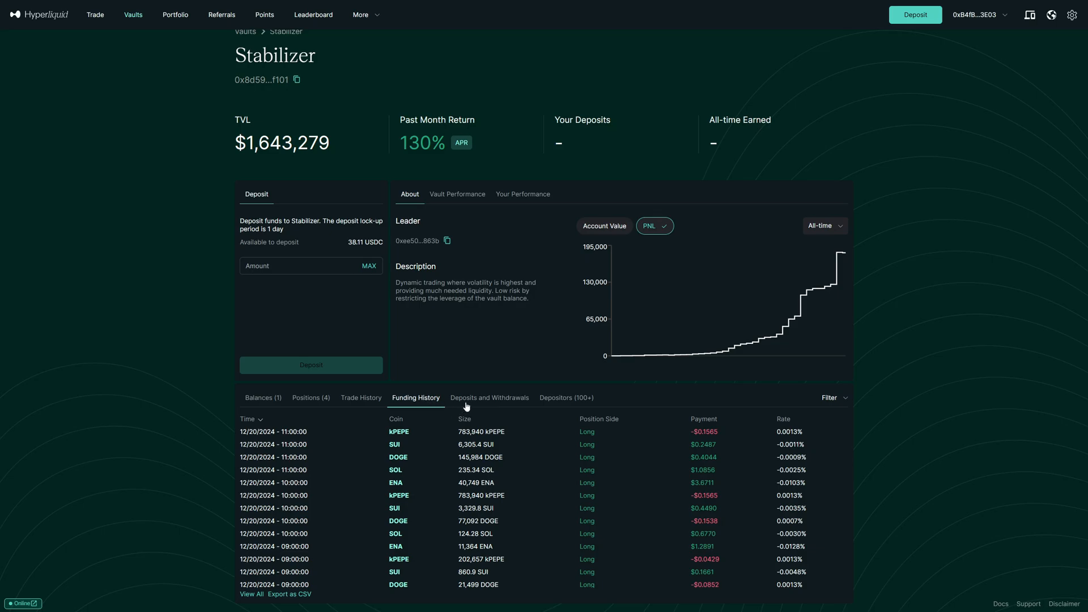
{"action": "left_click", "coordinate": [490, 397]}
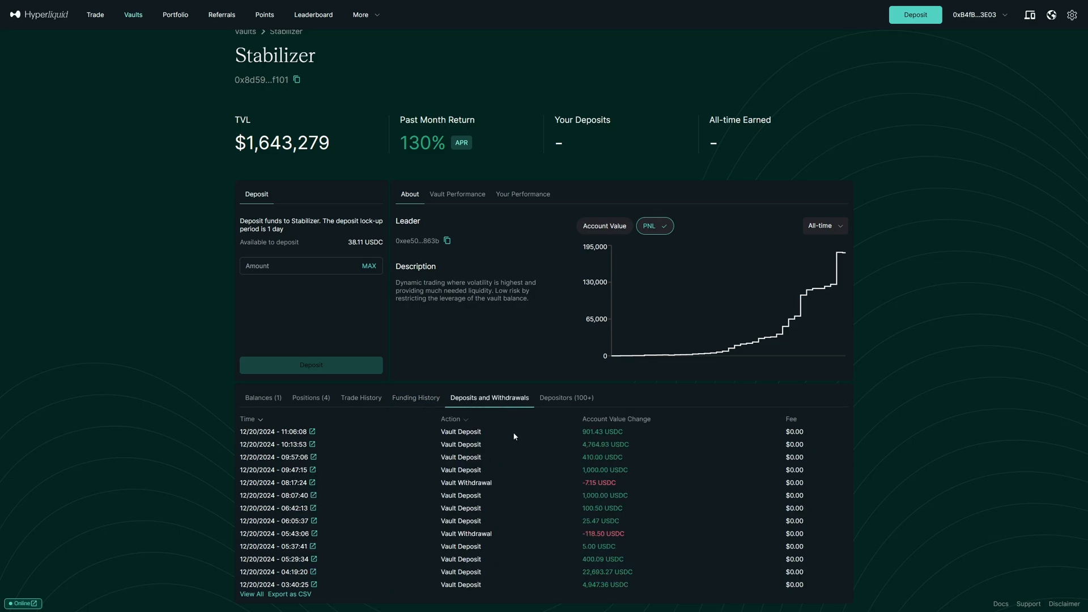
{"action": "mouse_move", "coordinate": [514, 513]}
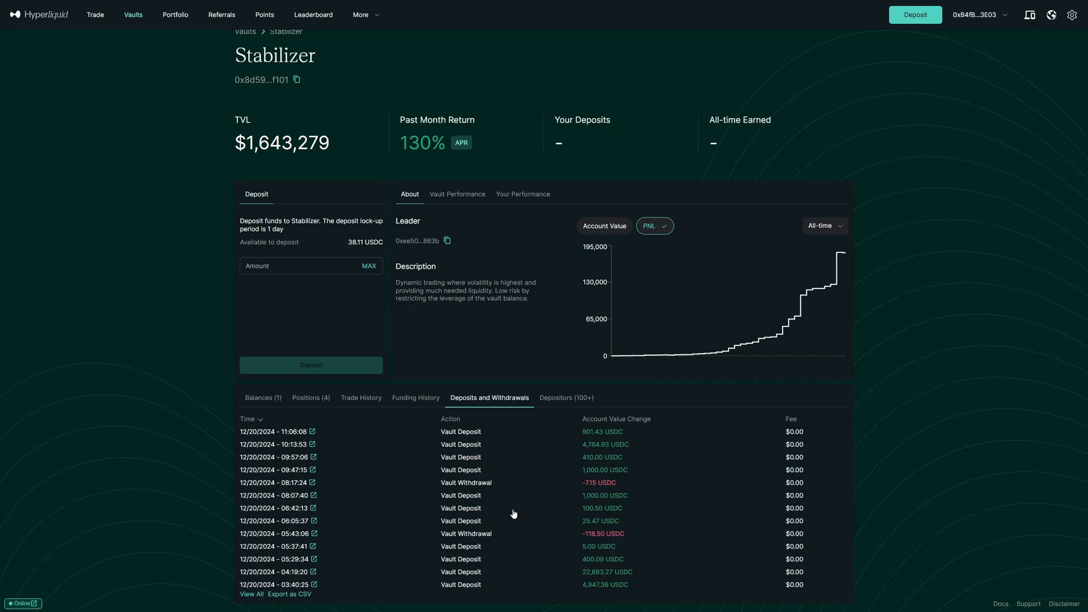
- Sort the Stabilizer depositors by vault amount and unrealized PNL, then by all-time PNL highest first
{"action": "left_click", "coordinate": [566, 398]}
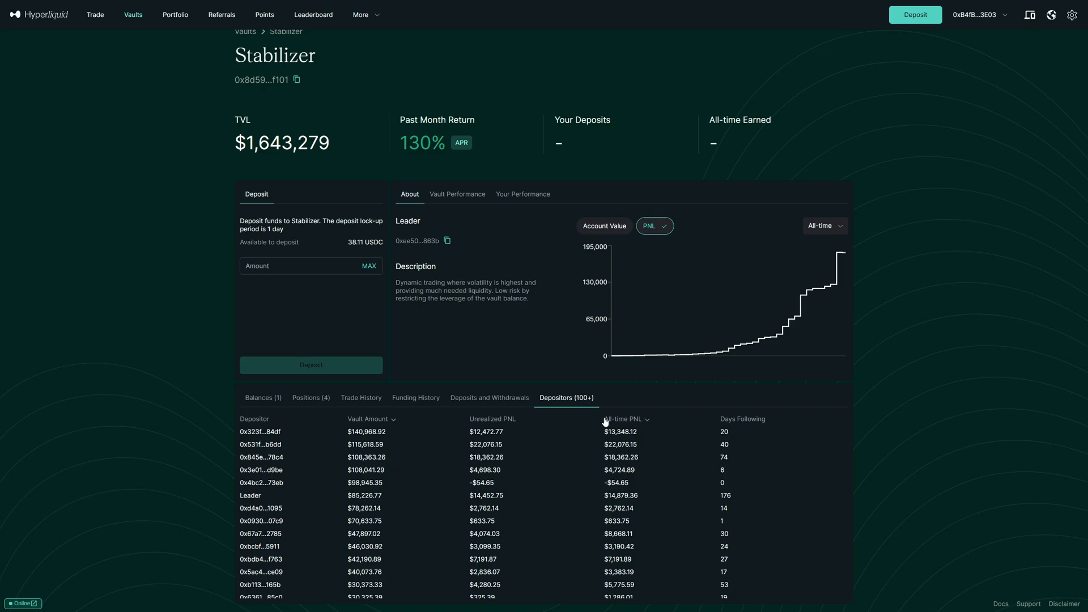
{"action": "left_click", "coordinate": [367, 419]}
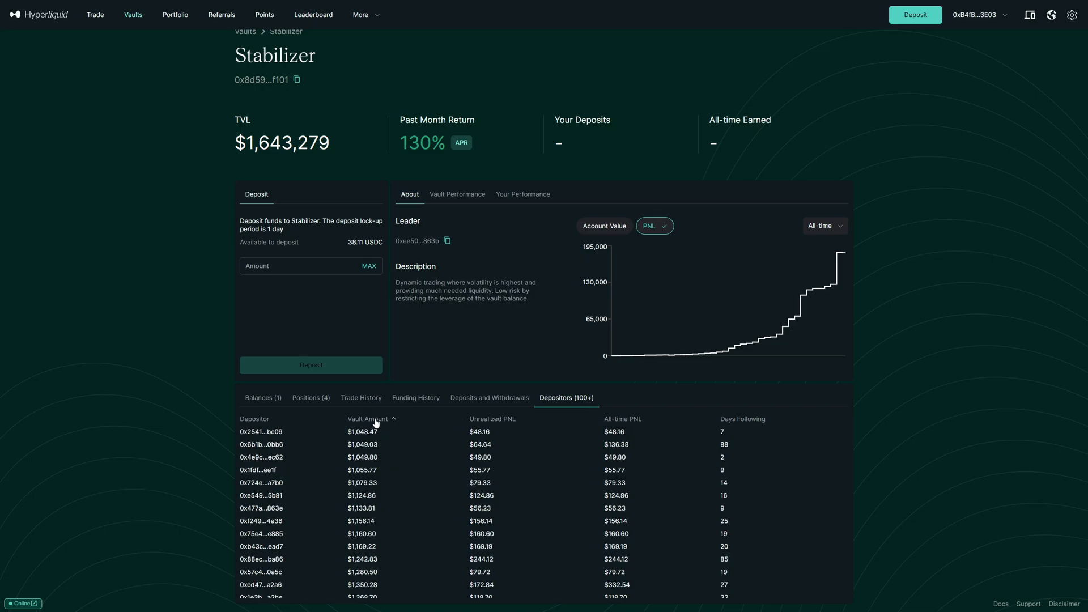
{"action": "left_click", "coordinate": [492, 419]}
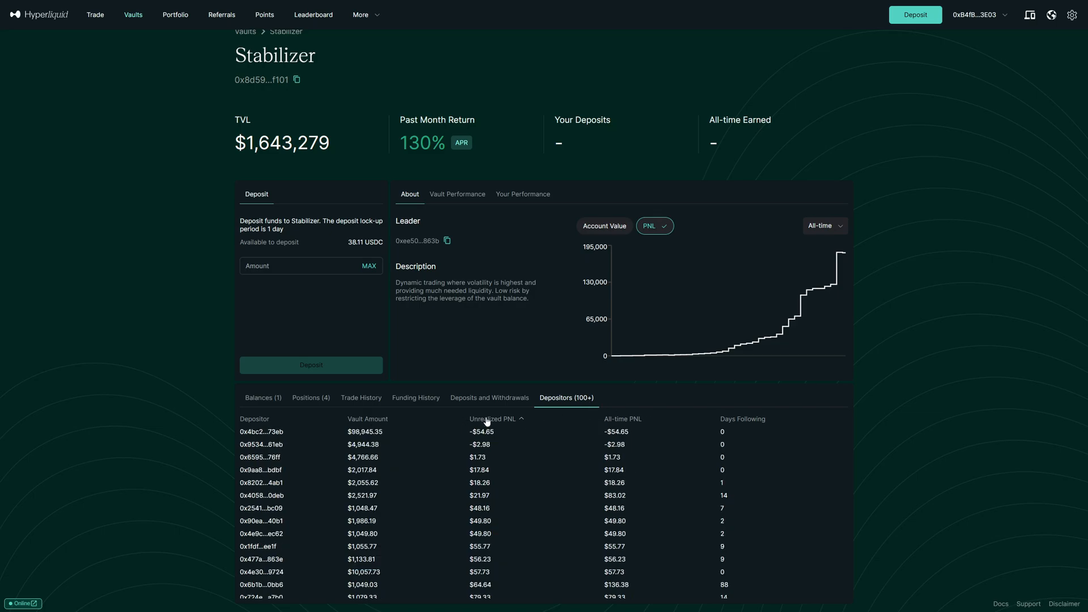
{"action": "left_click", "coordinate": [494, 419]}
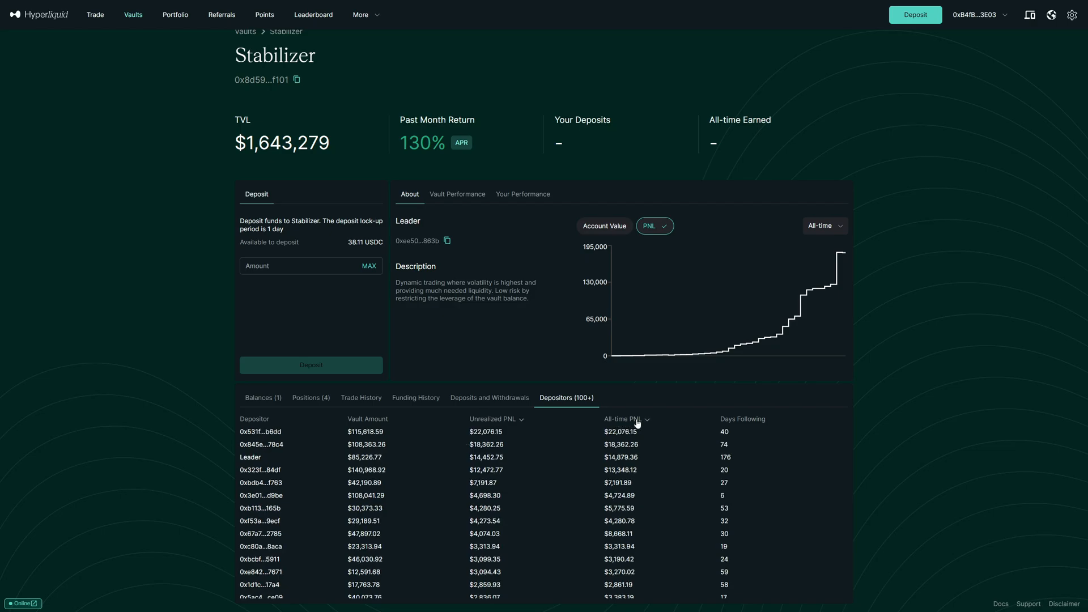
{"action": "left_click", "coordinate": [628, 419]}
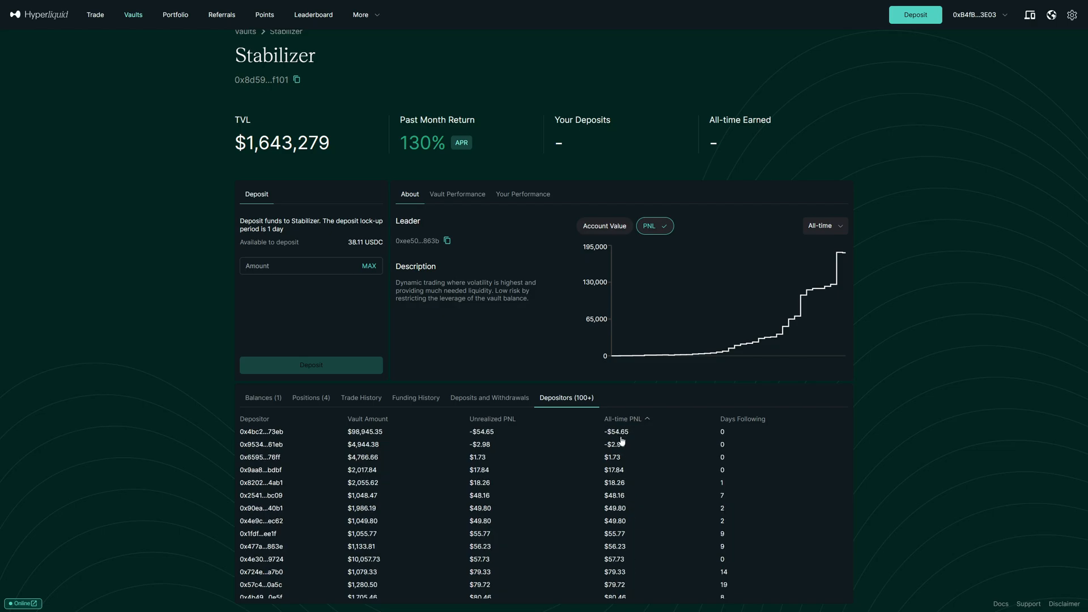
{"action": "left_click", "coordinate": [623, 419]}
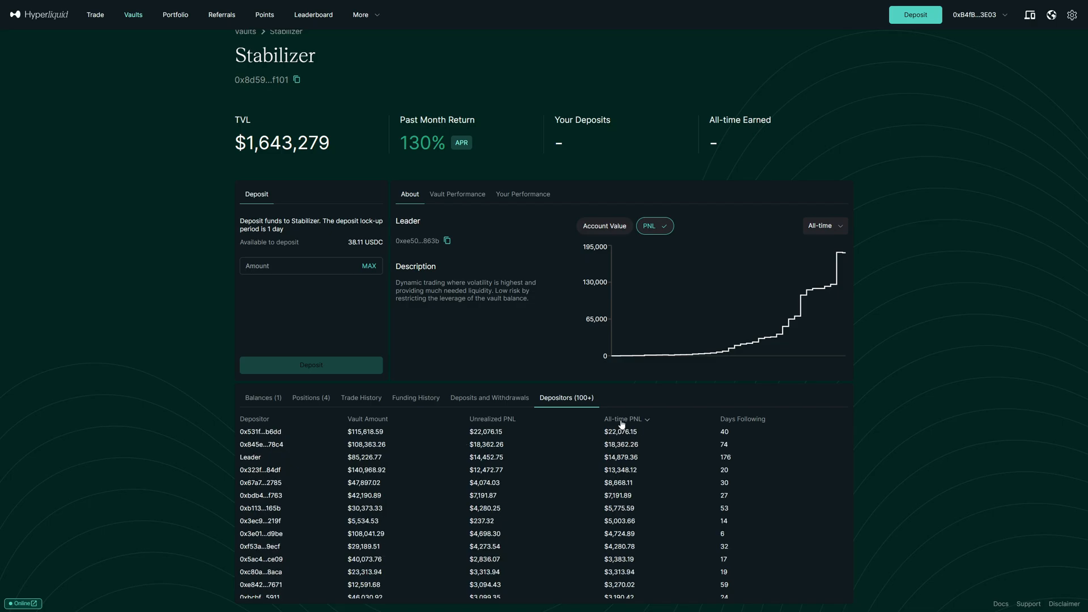
{"action": "mouse_move", "coordinate": [624, 441]}
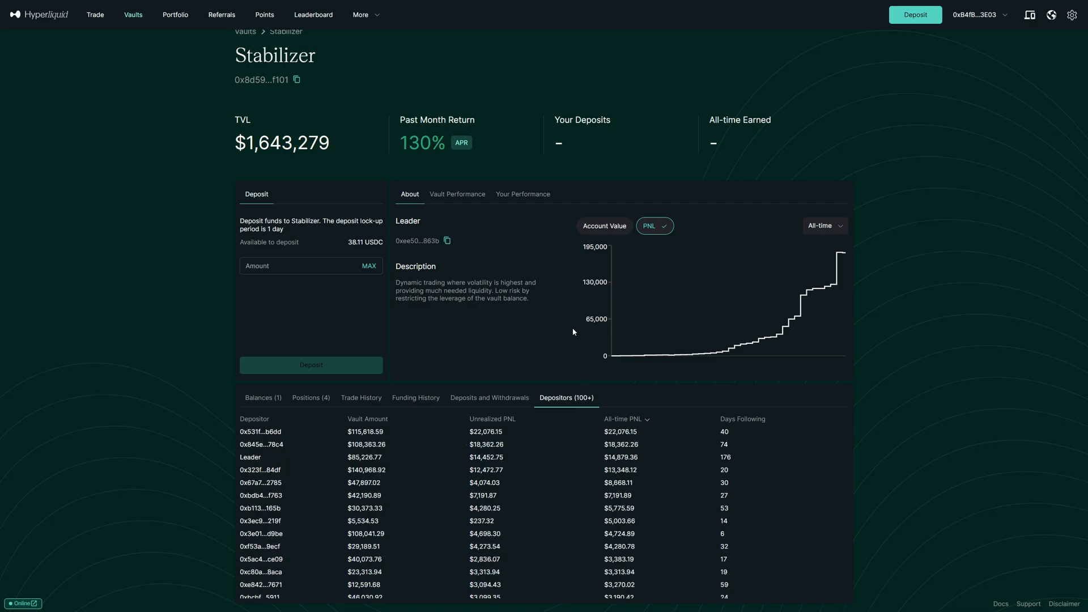
- Enter 20 USDC as the Stabilizer deposit amount and submit the deposit
{"action": "left_click", "coordinate": [263, 398]}
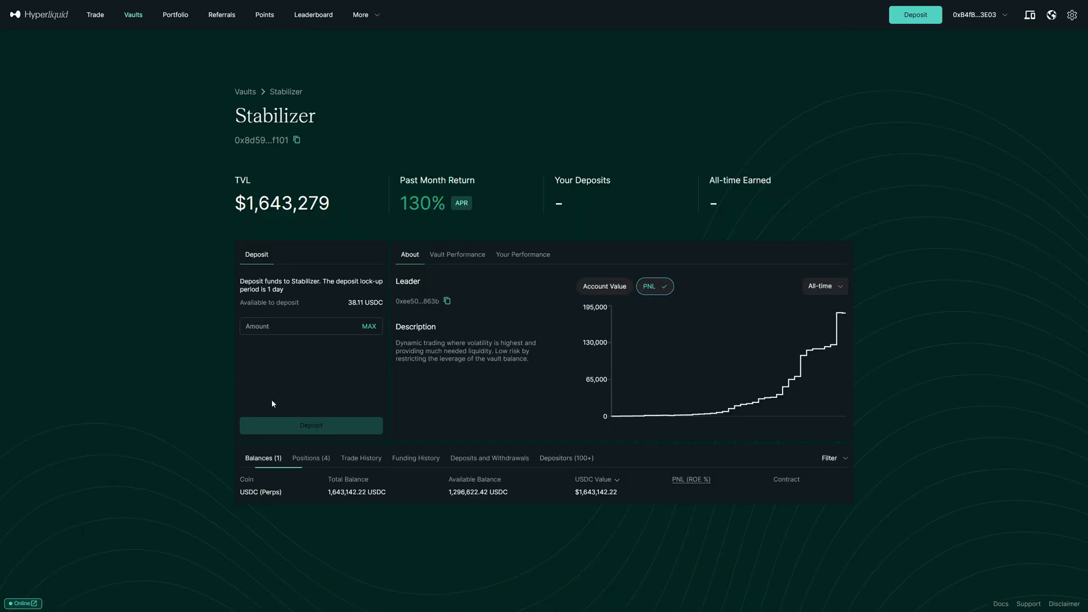
{"action": "left_click", "coordinate": [298, 326]}
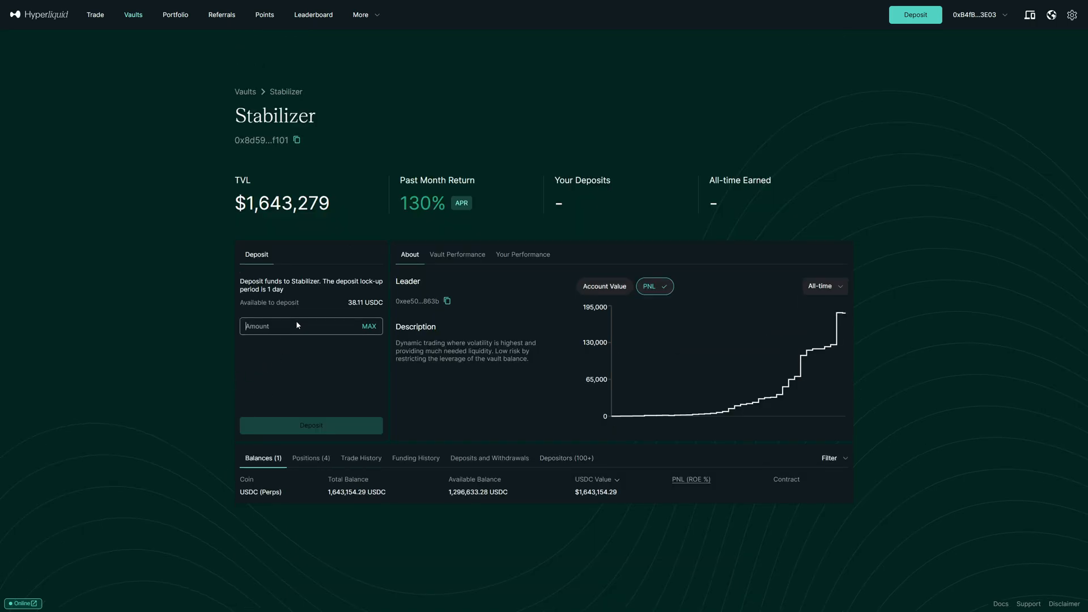
{"action": "type", "text": "20"}
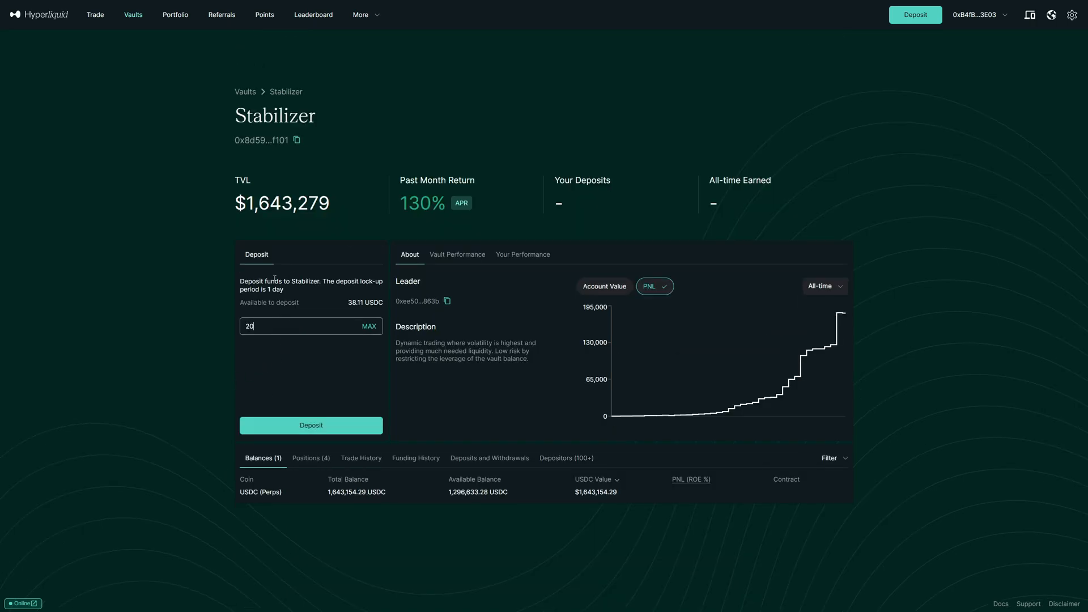
{"action": "triple_click", "coordinate": [310, 286]}
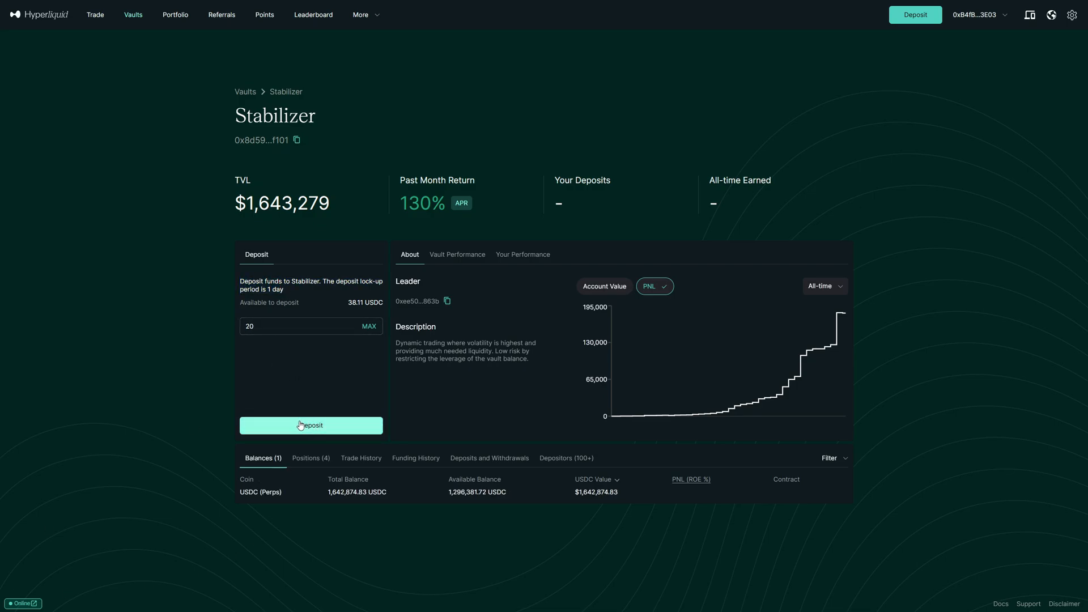
{"action": "left_click", "coordinate": [310, 425]}
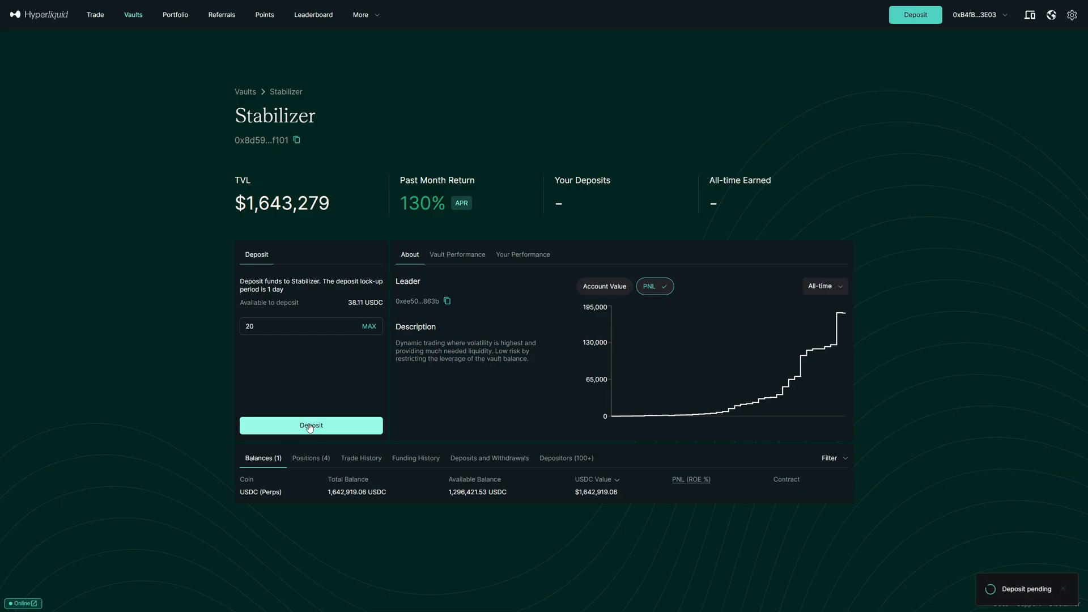
{"action": "left_click", "coordinate": [311, 425]}
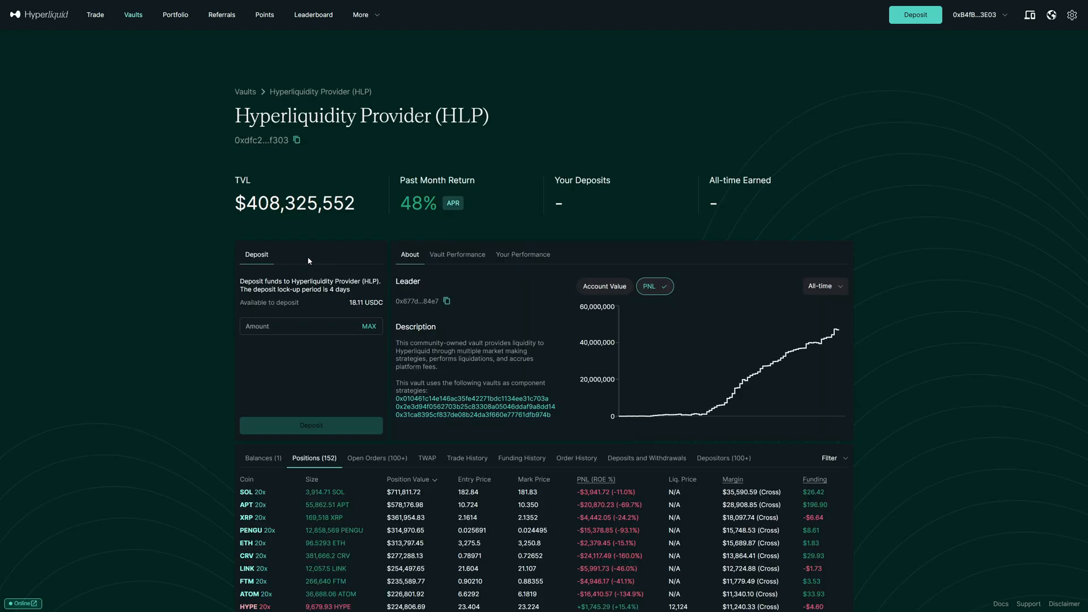
{"action": "mouse_move", "coordinate": [721, 398]}
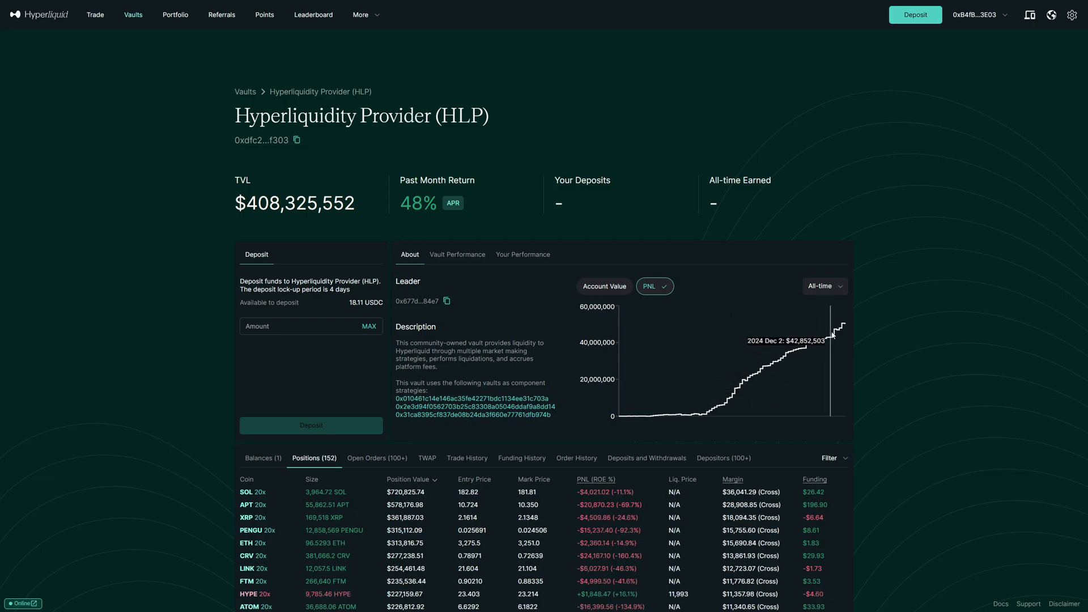
- Enter 15 USDC as the HLP deposit amount and submit the deposit
{"action": "left_click", "coordinate": [293, 326]}
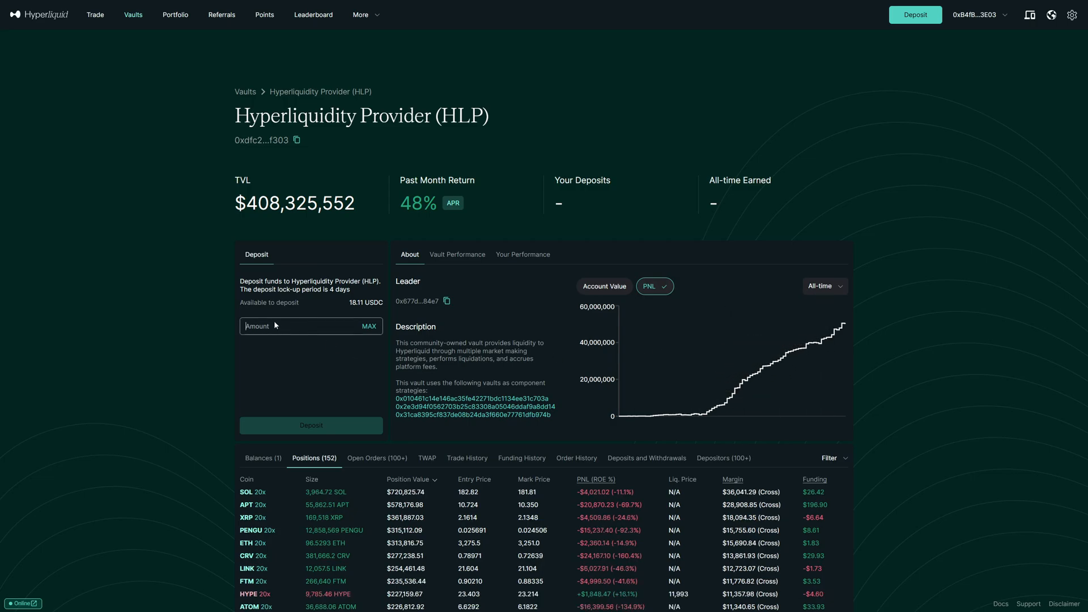
{"action": "type", "text": "15"}
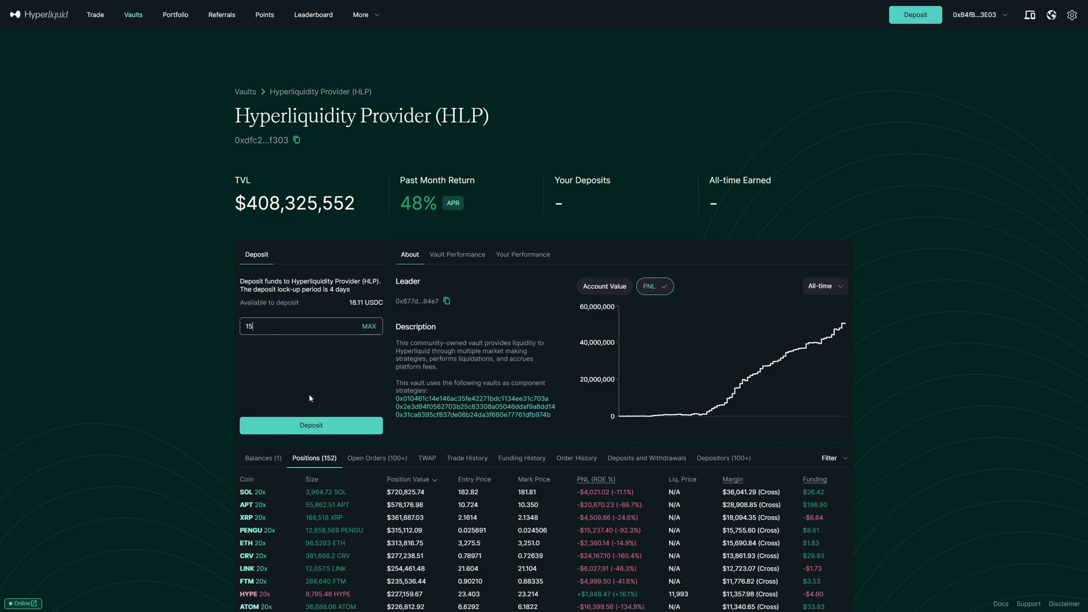
{"action": "left_click", "coordinate": [311, 425]}
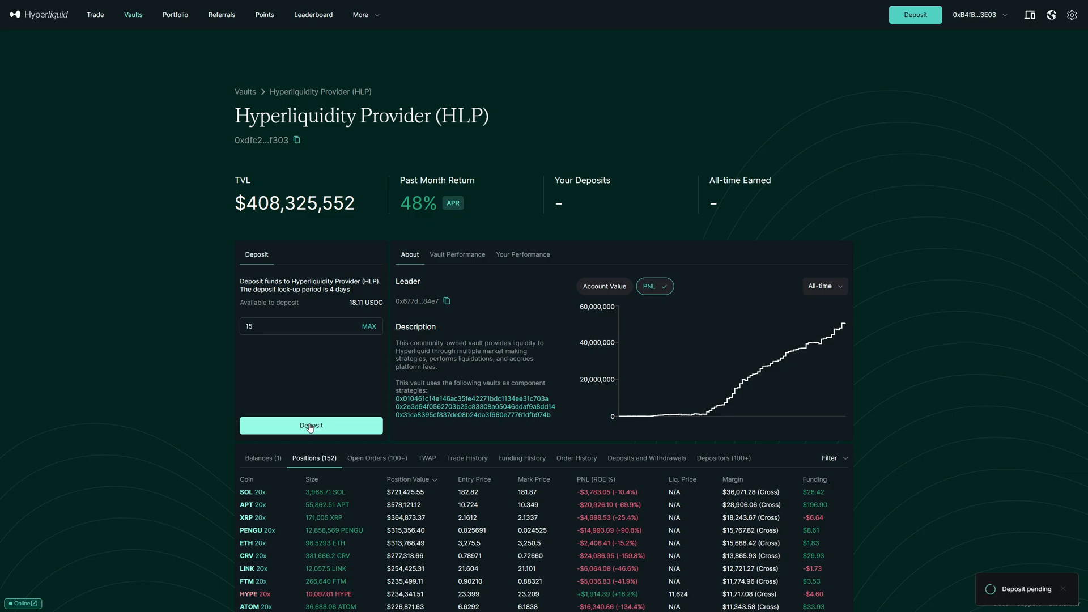
{"action": "left_click", "coordinate": [311, 425]}
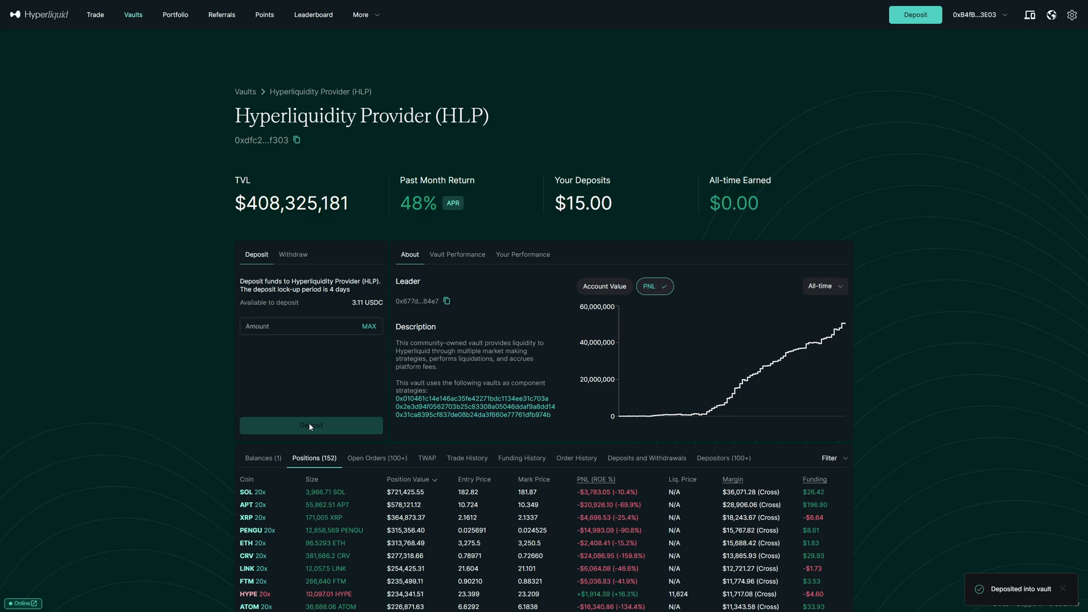
{"action": "left_click", "coordinate": [95, 15]}
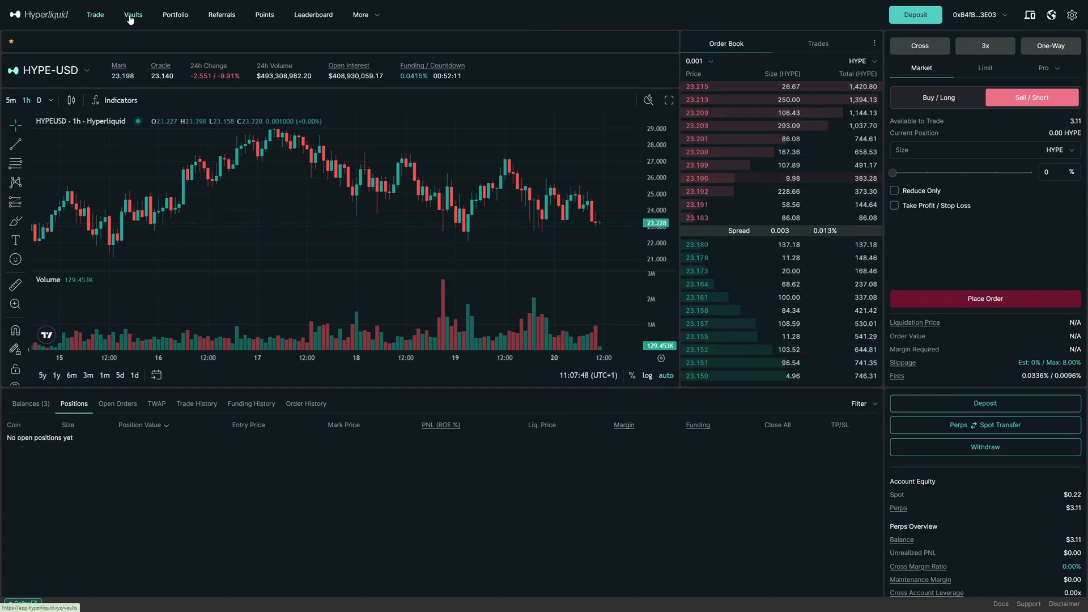
- Reopen the Stabilizer vault from the vaults list, now showing $20.00 deposited
{"action": "left_click", "coordinate": [133, 15]}
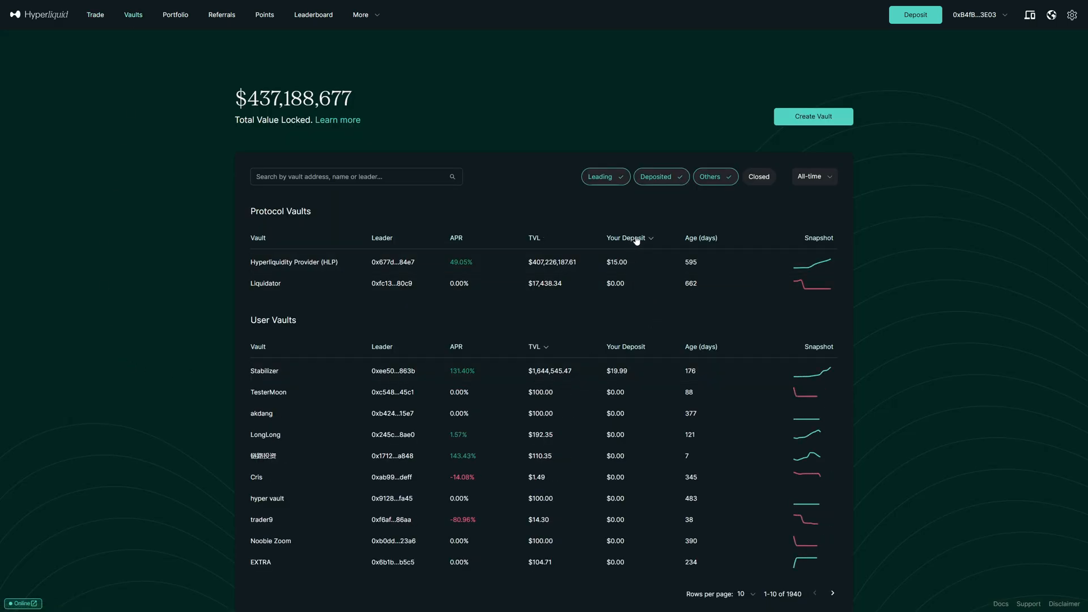
{"action": "mouse_move", "coordinate": [623, 380]}
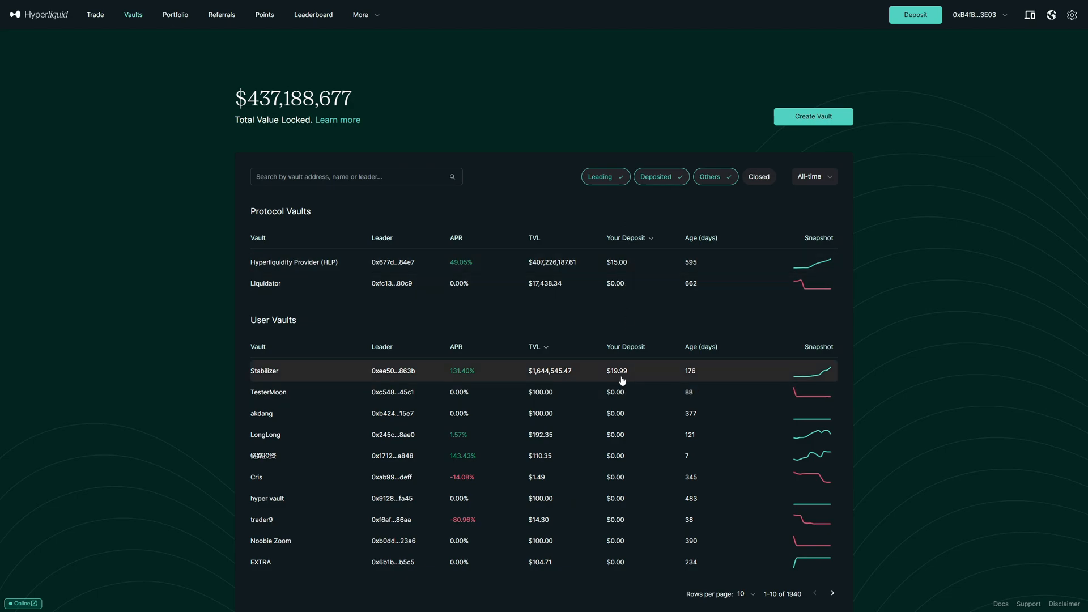
{"action": "mouse_move", "coordinate": [626, 371]}
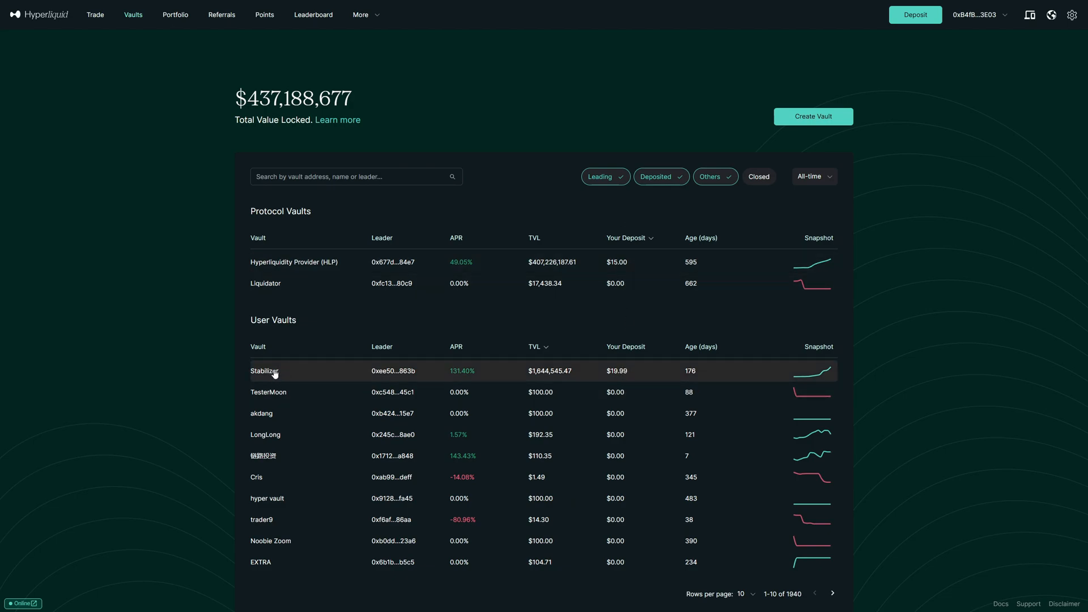
{"action": "left_click", "coordinate": [275, 370]}
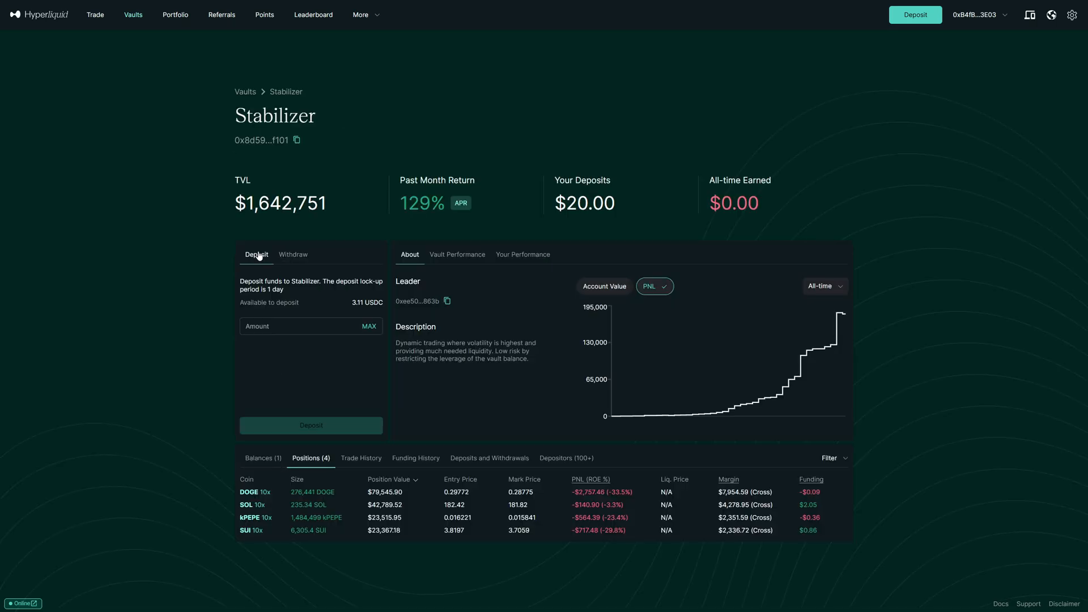
- Fill the Stabilizer withdraw form with MAX 19.99 USDC, showing the lockup block
{"action": "left_click", "coordinate": [292, 253]}
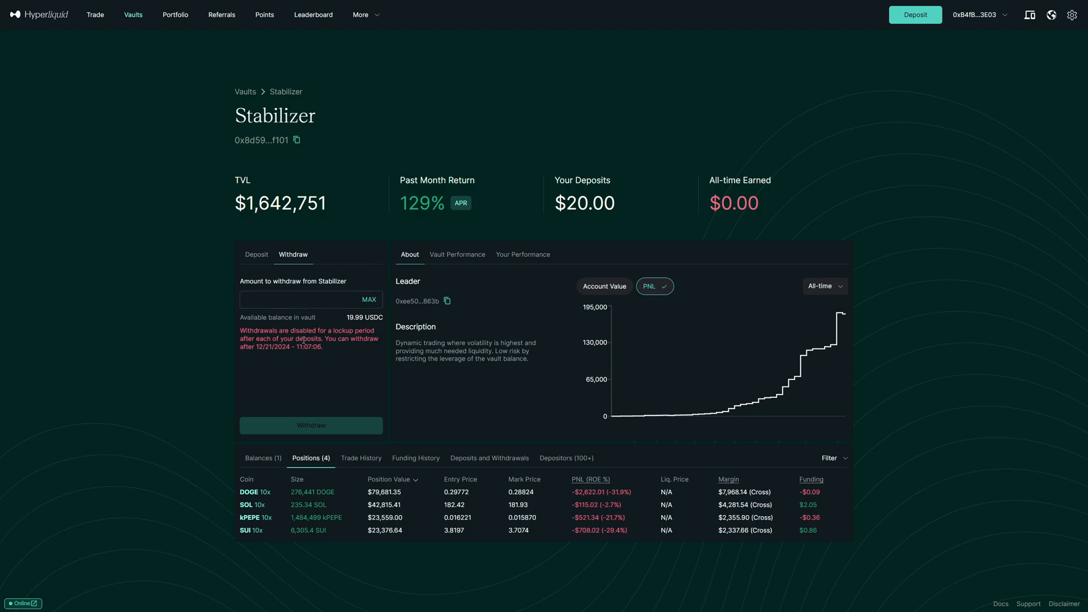
{"action": "left_click", "coordinate": [369, 299]}
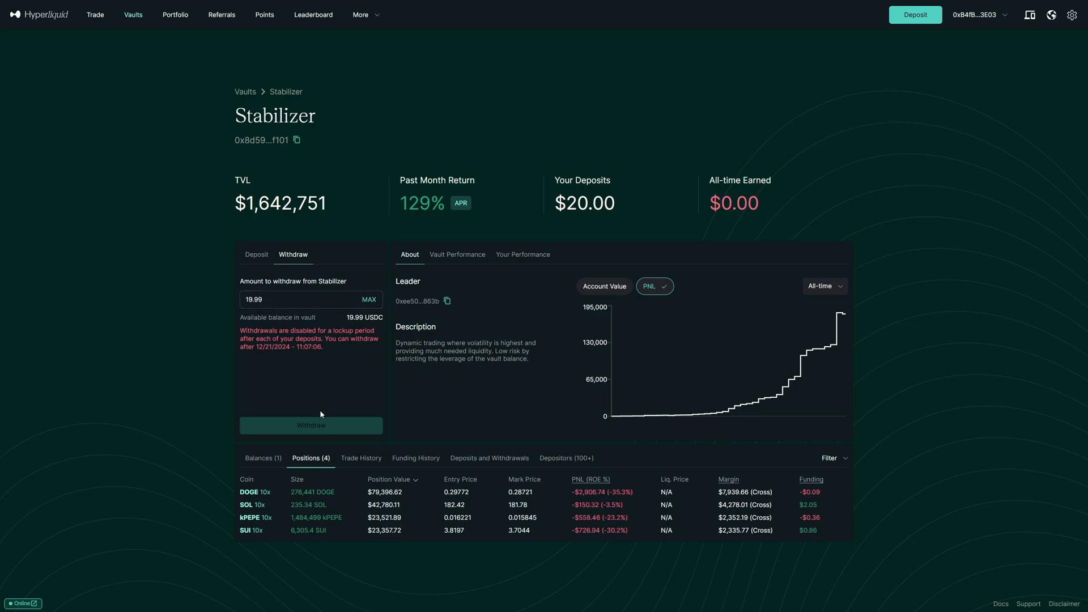
{"action": "mouse_move", "coordinate": [326, 419]}
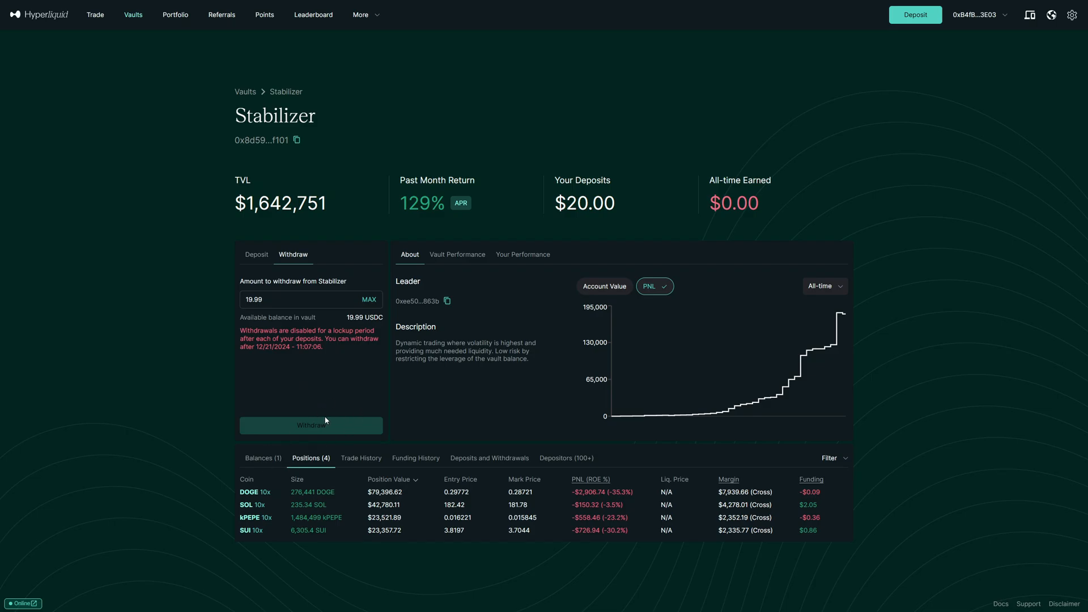
{"action": "mouse_move", "coordinate": [207, 96]}
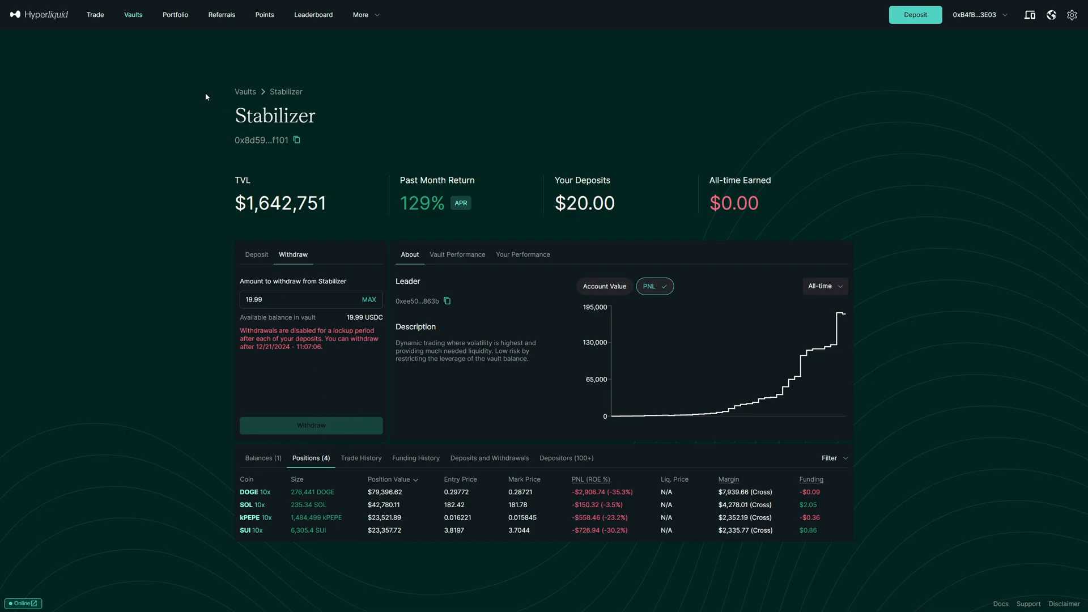
{"action": "left_click", "coordinate": [95, 14]}
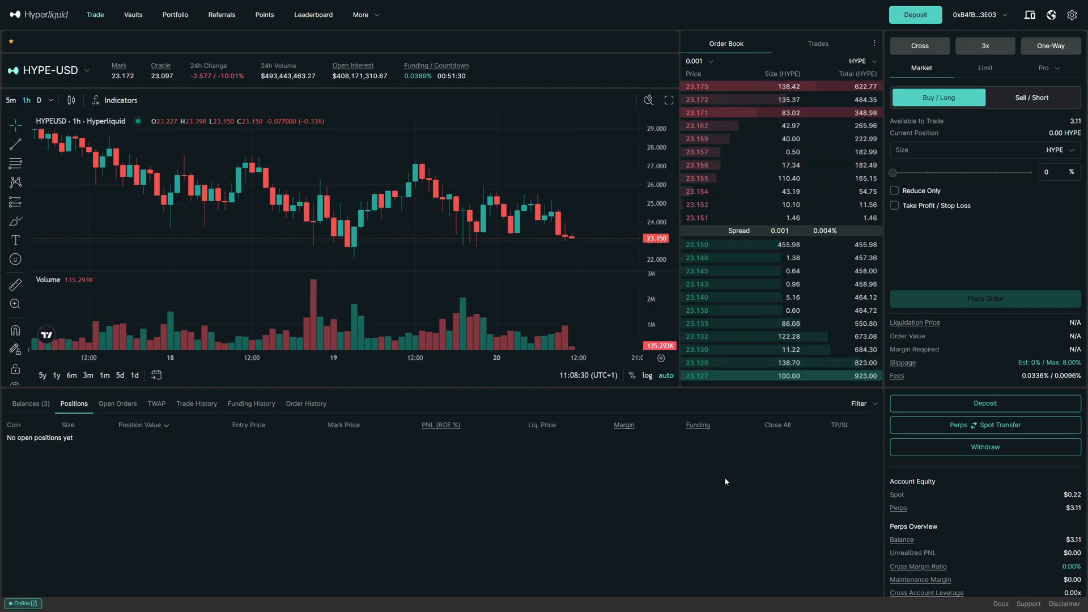
{"action": "mouse_move", "coordinate": [707, 469]}
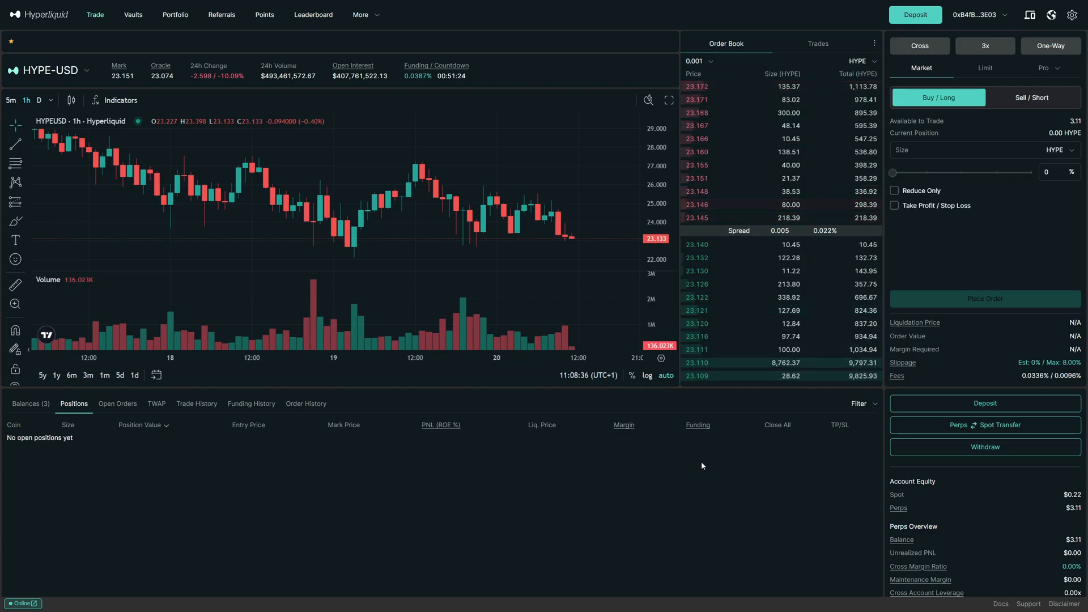
{"action": "mouse_move", "coordinate": [627, 442]}
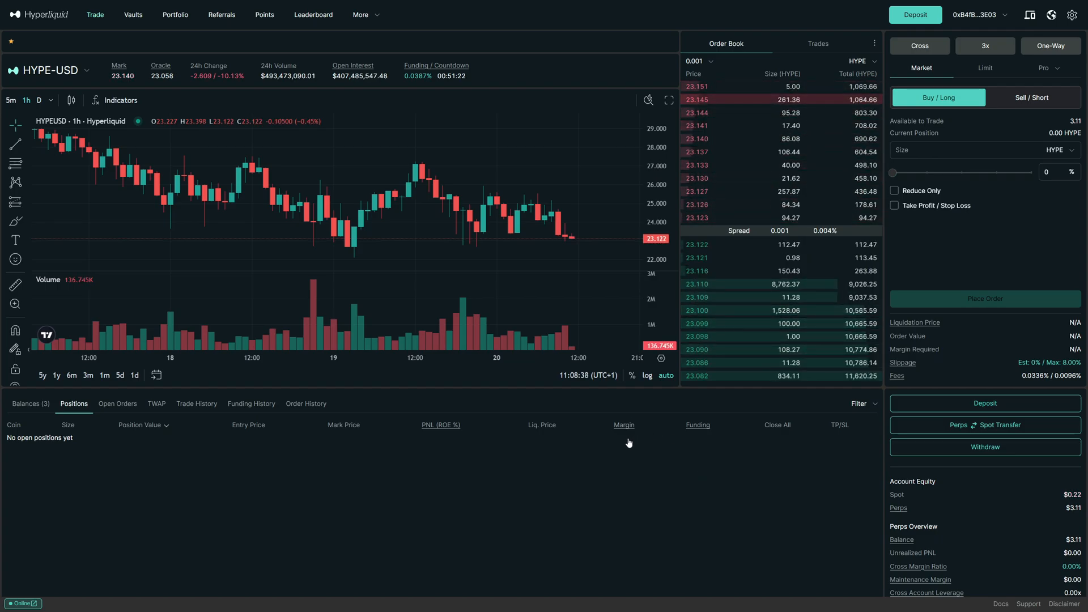
{"action": "mouse_move", "coordinate": [640, 451]}
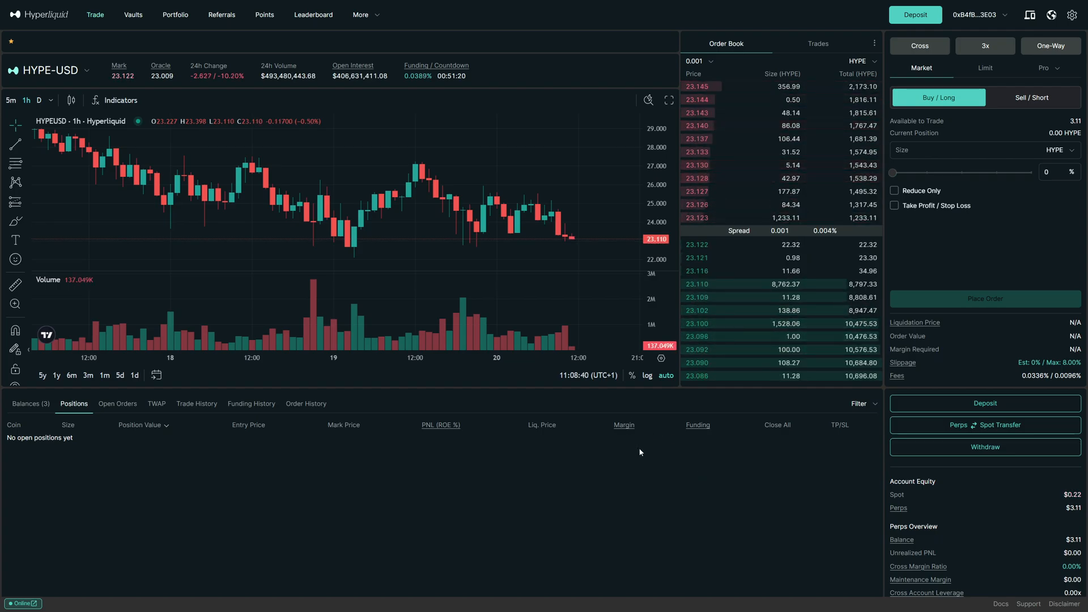